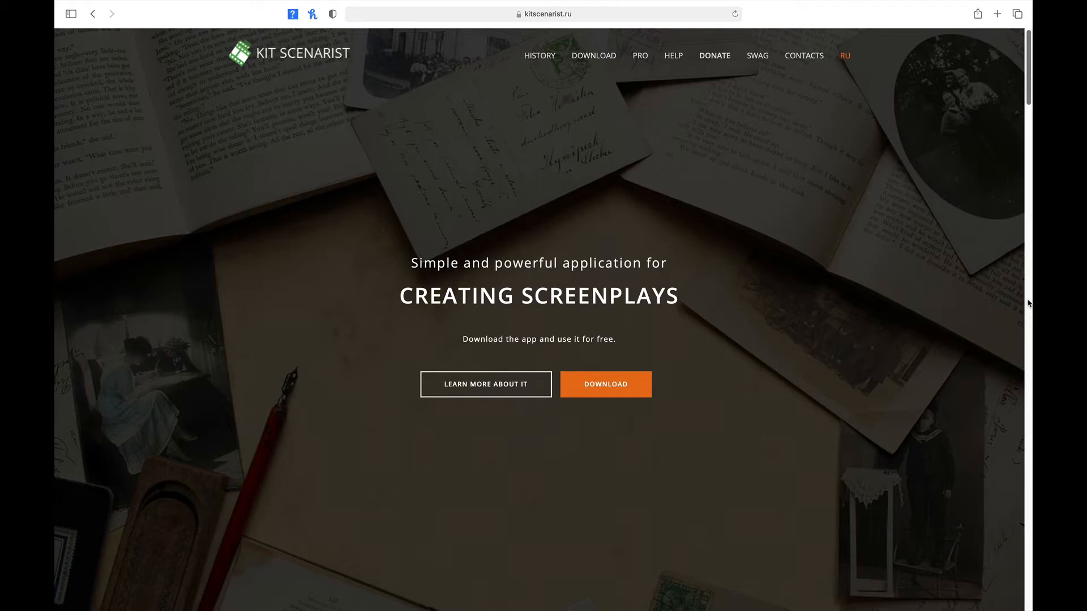
# Scroll the homepage past the hero banner to the stats and Research section.
pyautogui.scroll(-3)
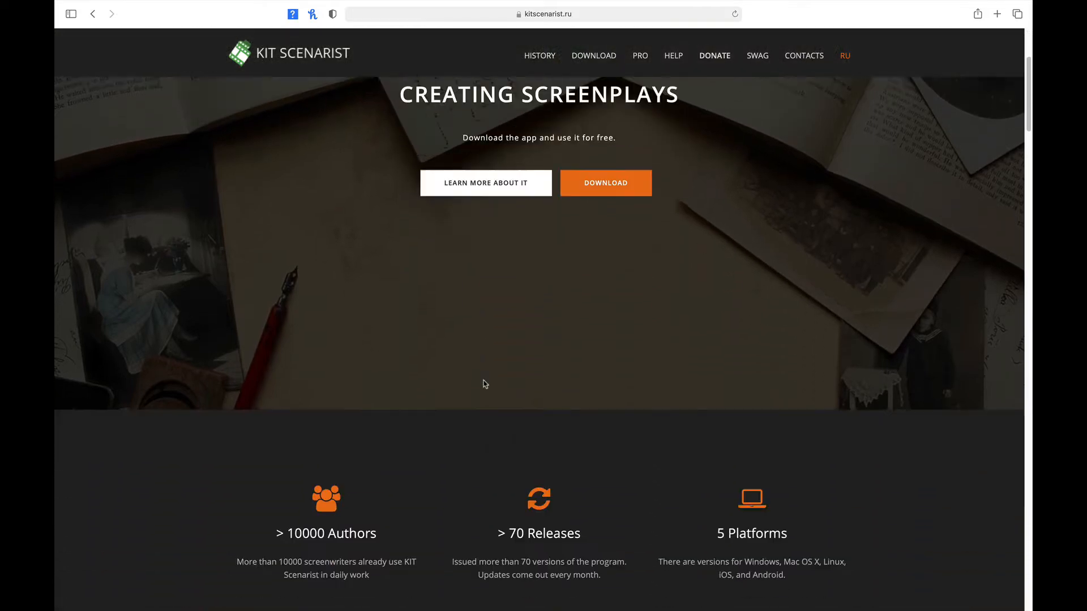
pyautogui.scroll(-3)
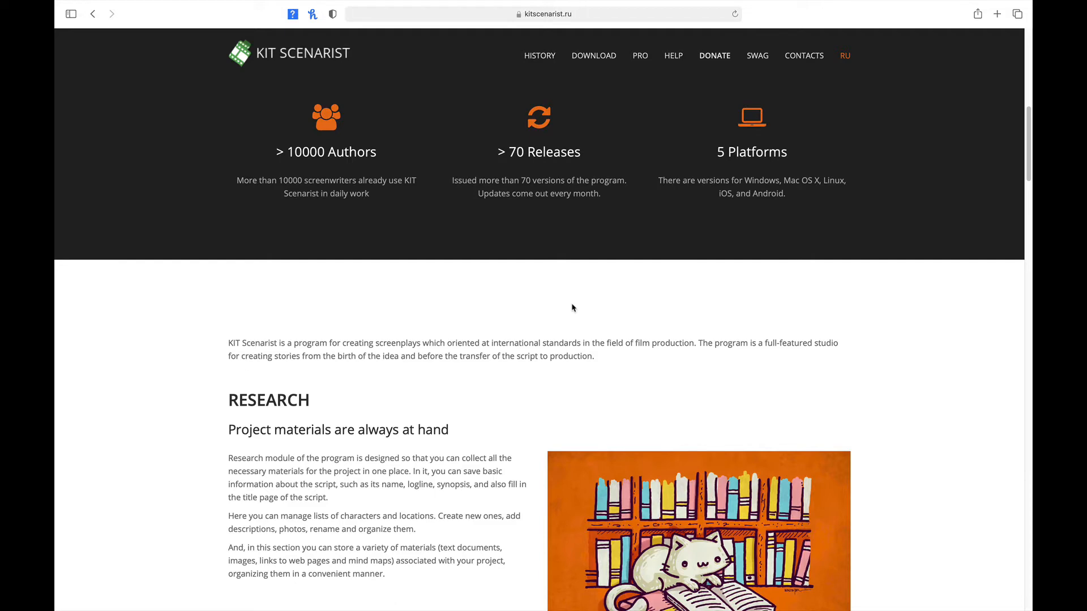
# Scroll the homepage through Research to the Cards and Screenplay sections.
pyautogui.scroll(-3)
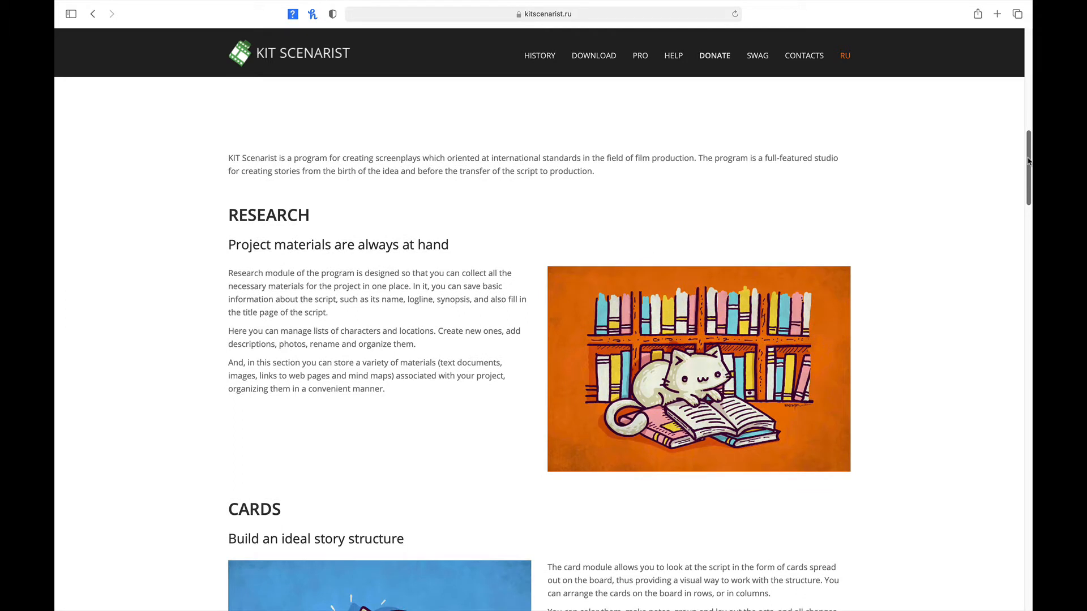
pyautogui.scroll(-3)
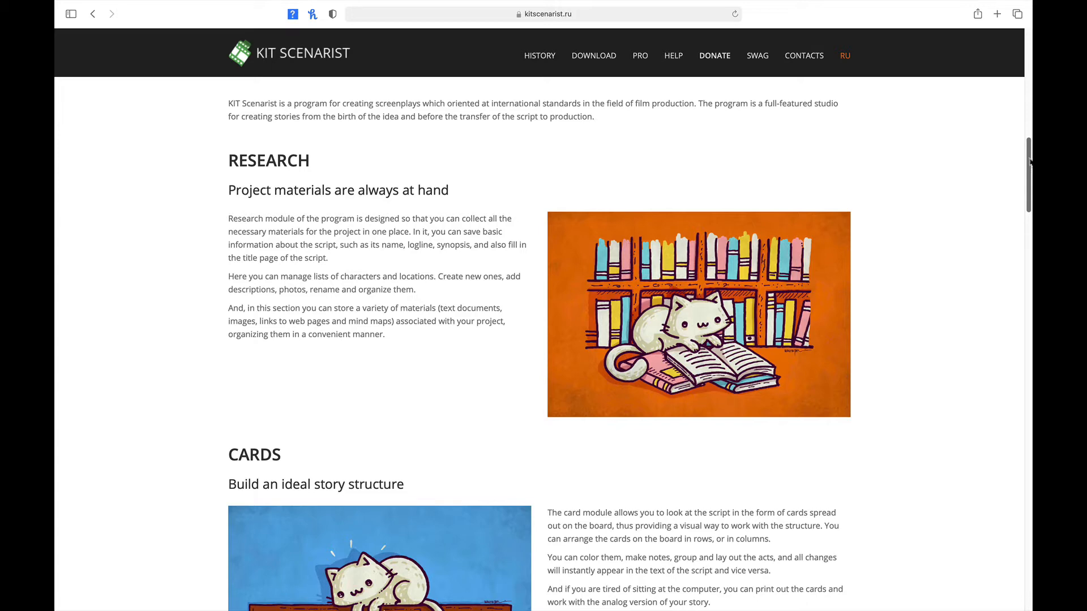
pyautogui.scroll(-3)
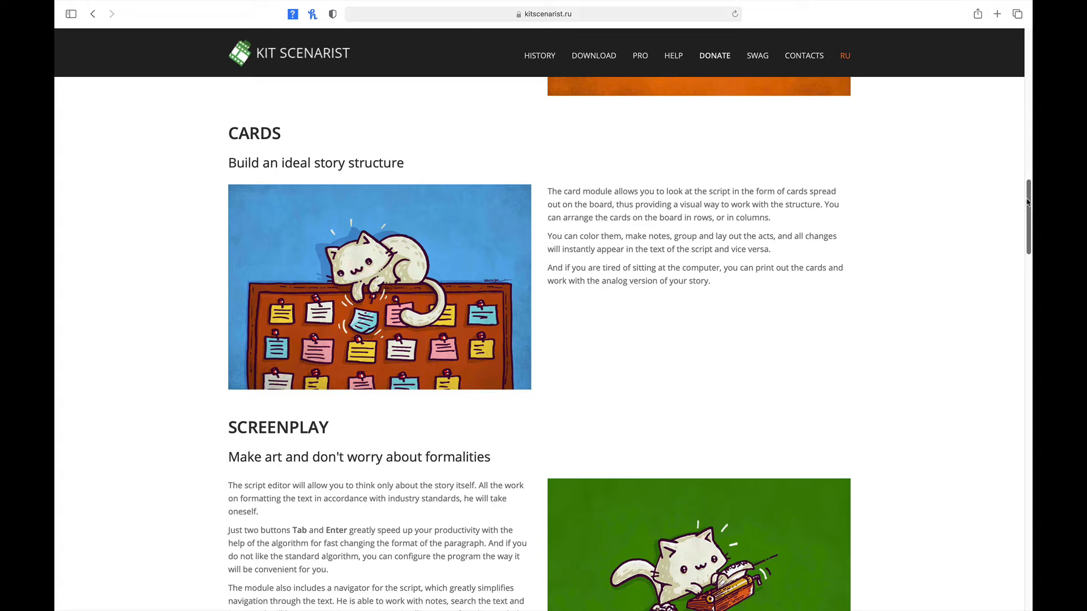
# Scroll the homepage through Screenplay to the Statistics and Friendly sections.
pyautogui.scroll(-3)
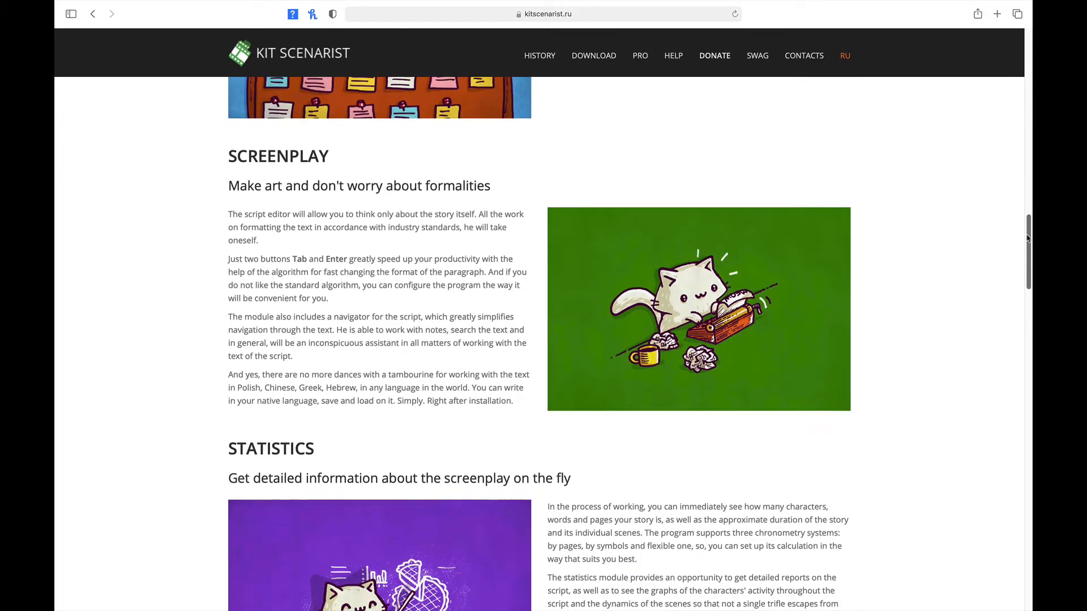
pyautogui.scroll(-3)
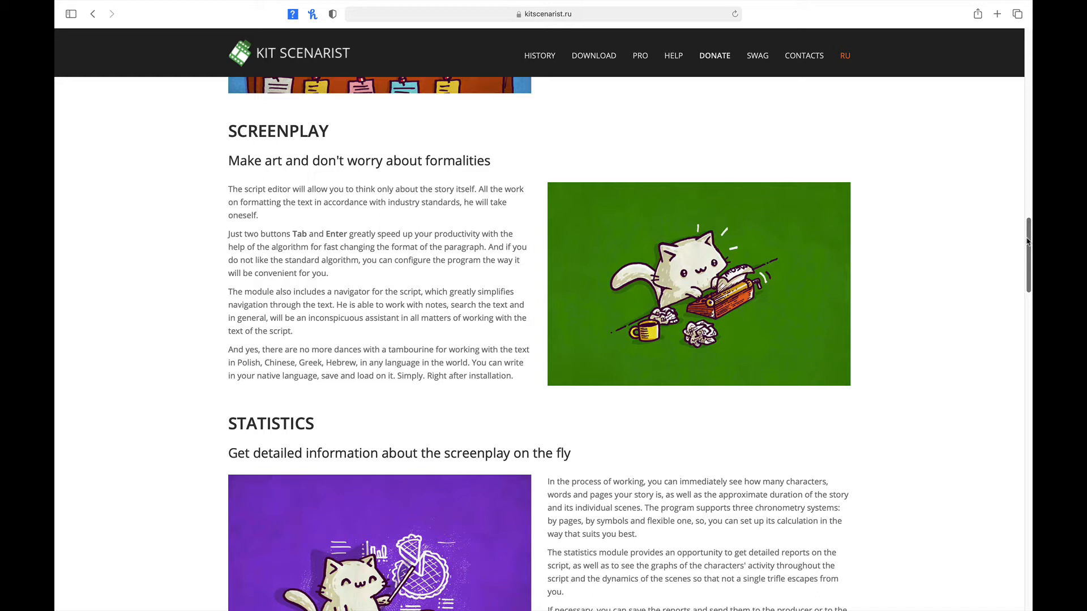
pyautogui.scroll(-3)
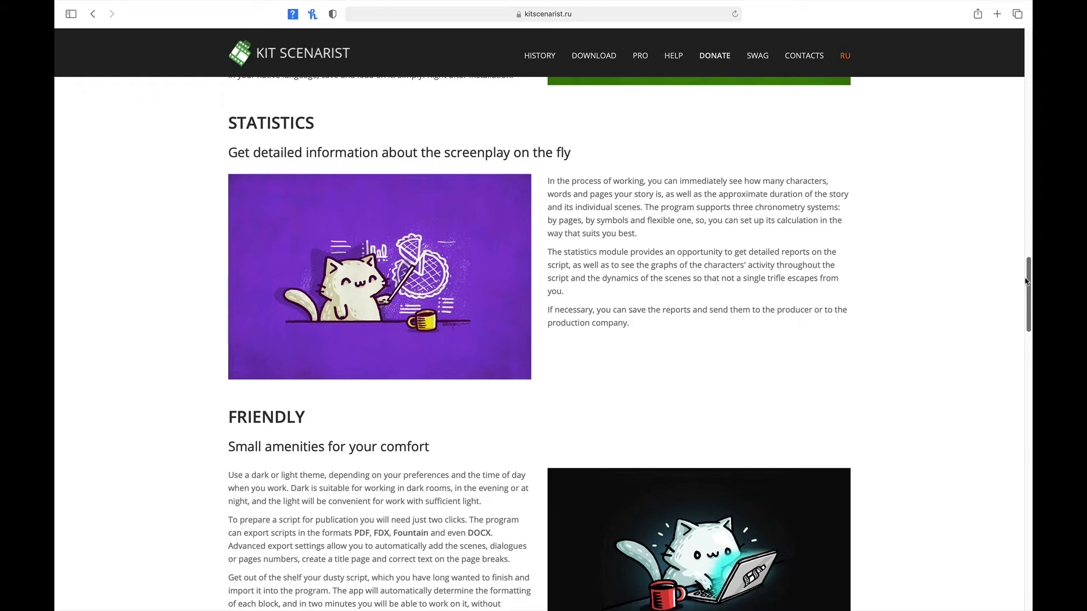
# Scroll to the full Friendly section and the Write Awesome Stories banner.
pyautogui.scroll(-3)
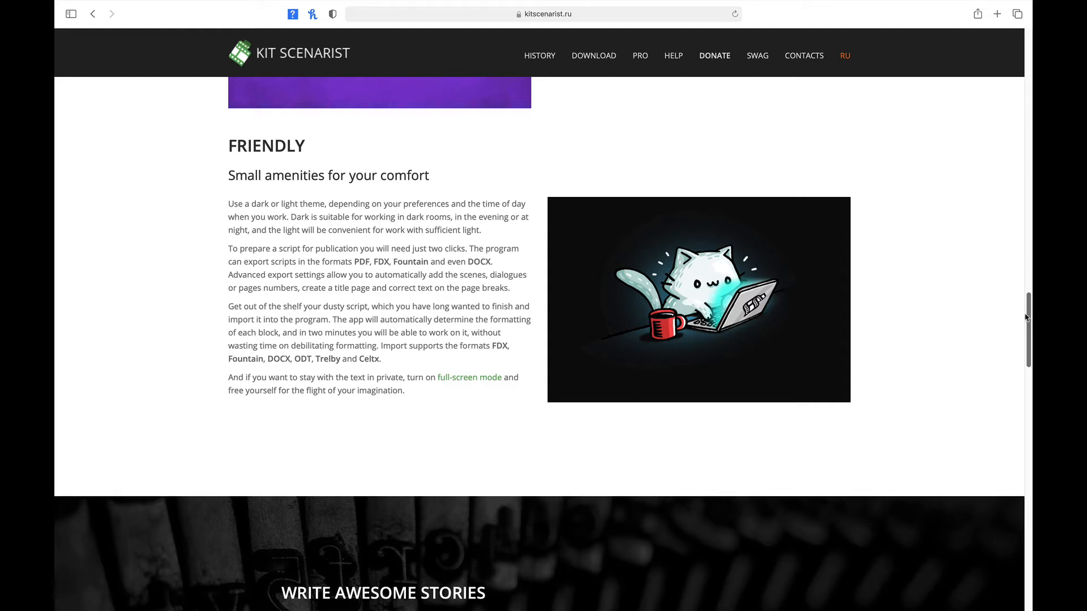
# Go to the KIT Scenarist PRO page from the top navigation.
pyautogui.click(639, 56)
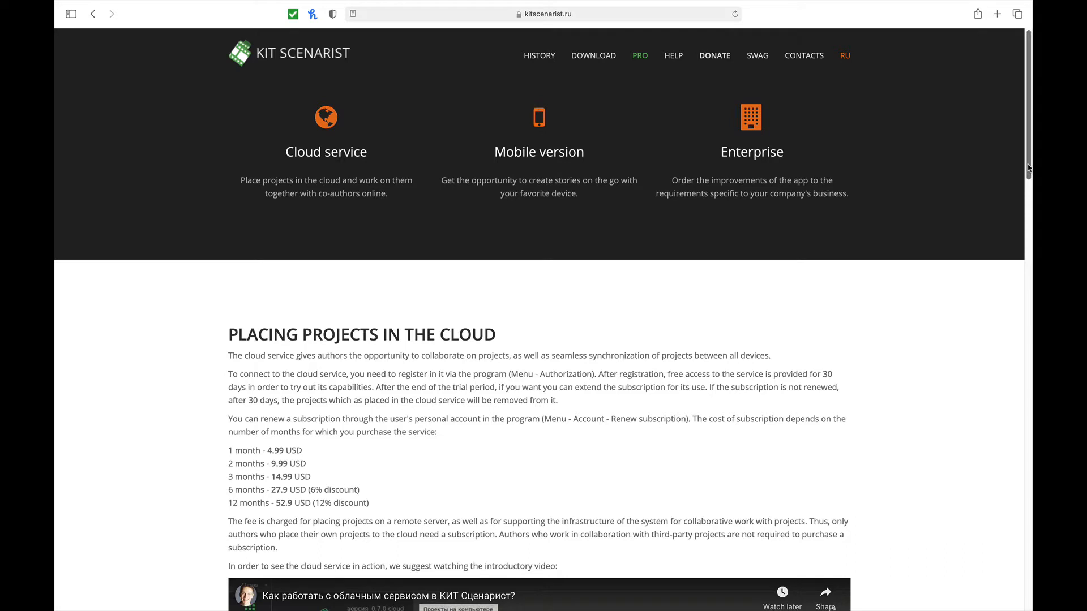
# Scroll the PRO page to the cloud pricing and introductory video.
pyautogui.scroll(-3)
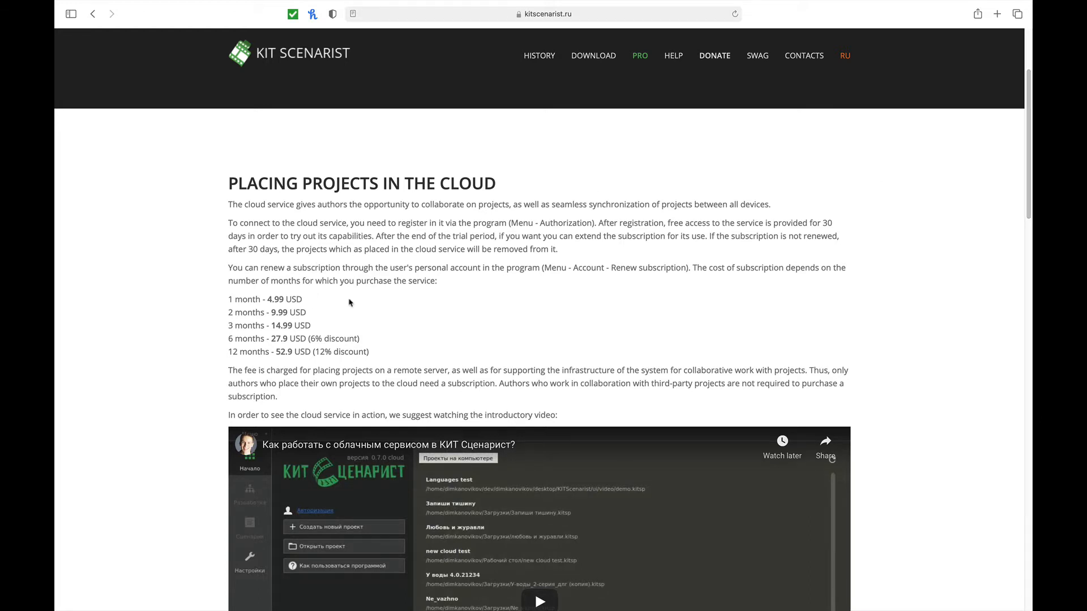
pyautogui.moveTo(390, 355)
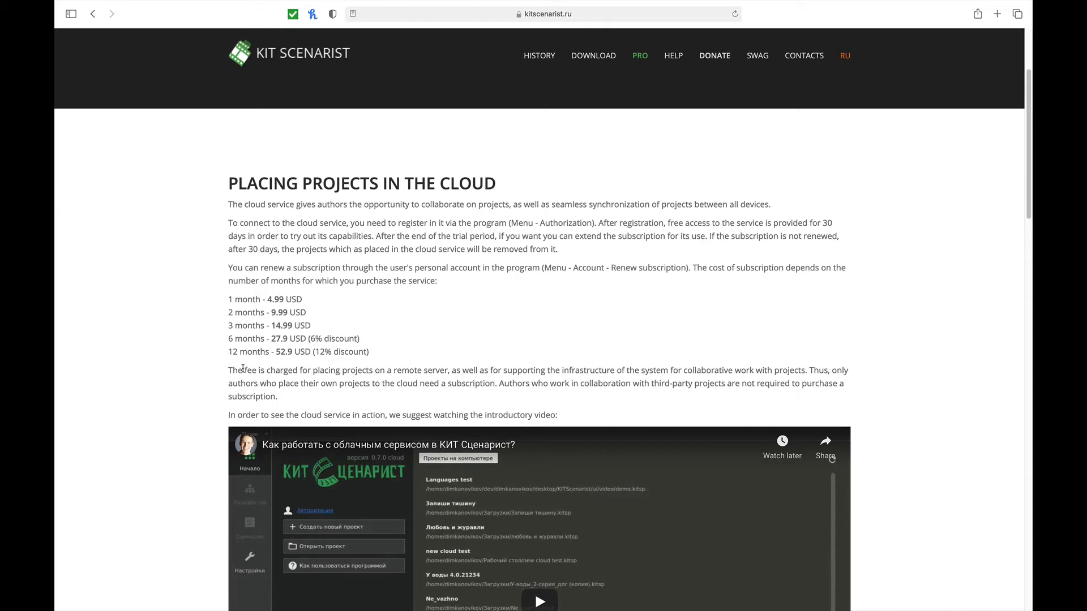
pyautogui.moveTo(352, 374)
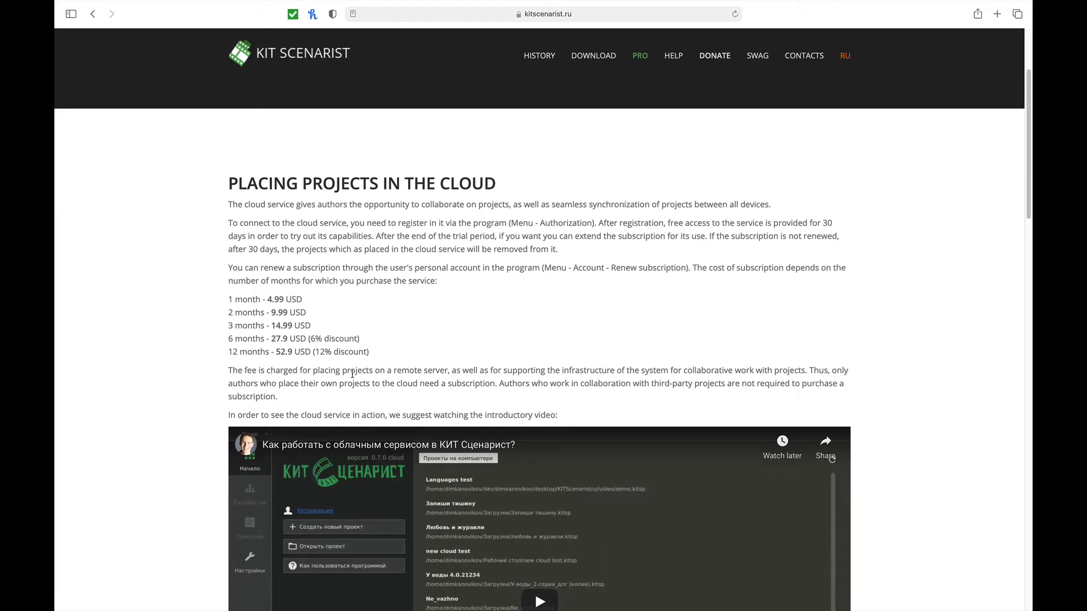
pyautogui.moveTo(597, 382)
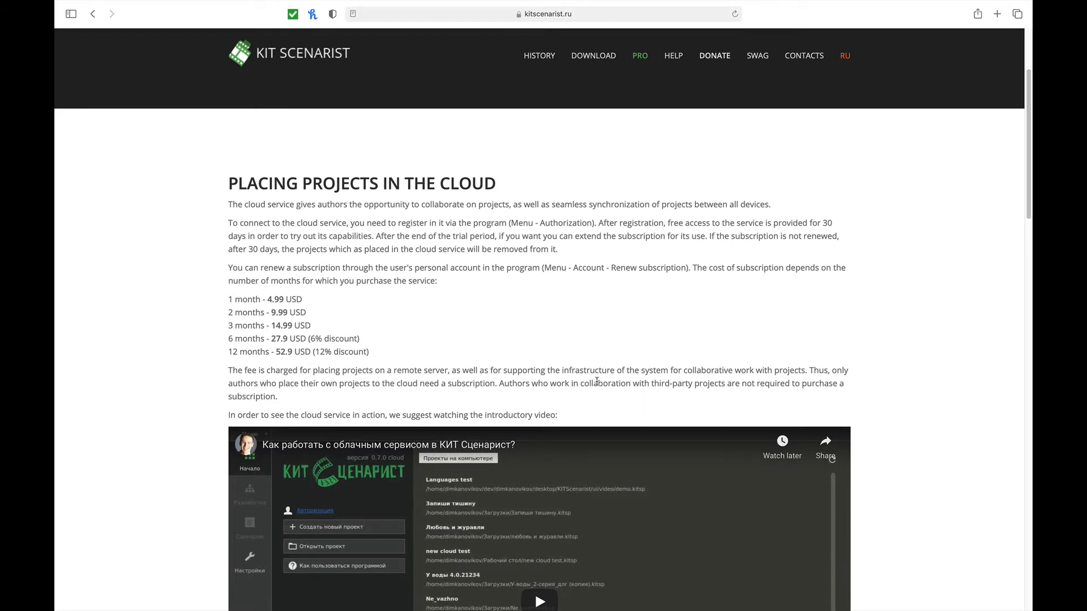
pyautogui.moveTo(764, 372)
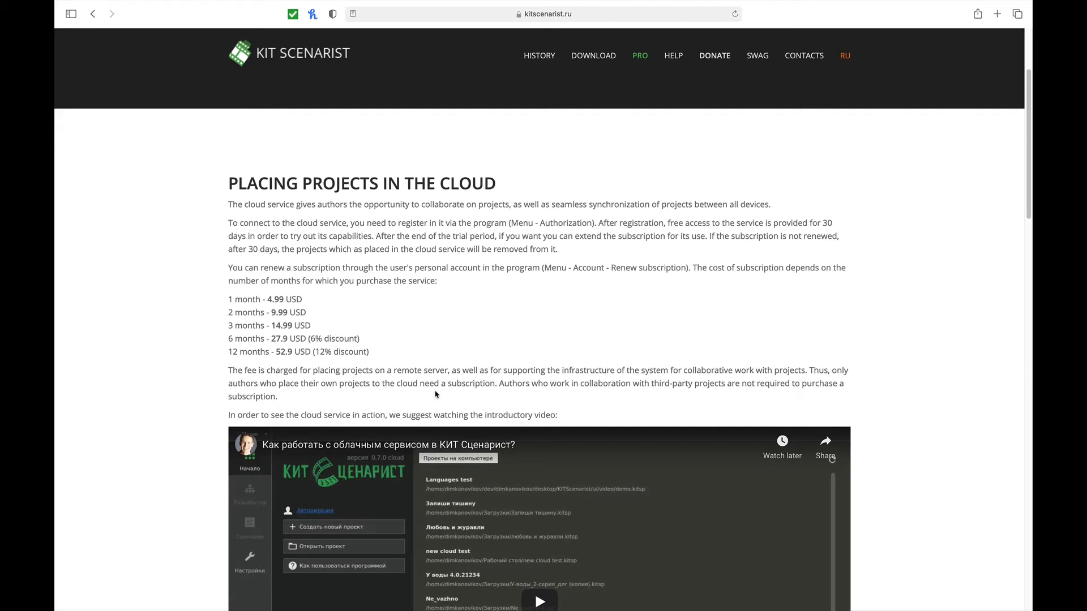
pyautogui.moveTo(341, 388)
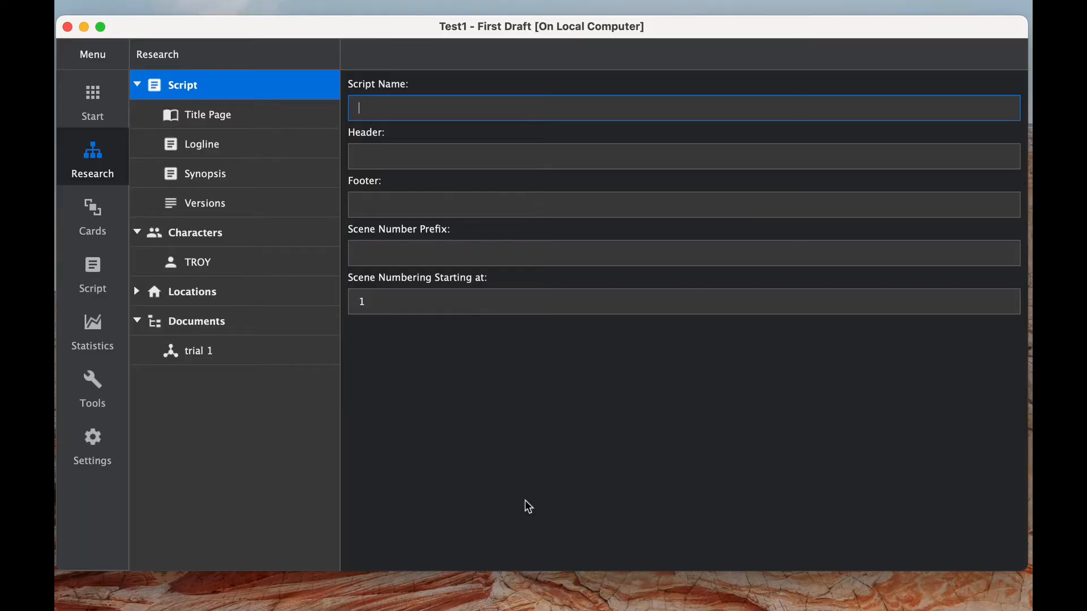
pyautogui.moveTo(393, 136)
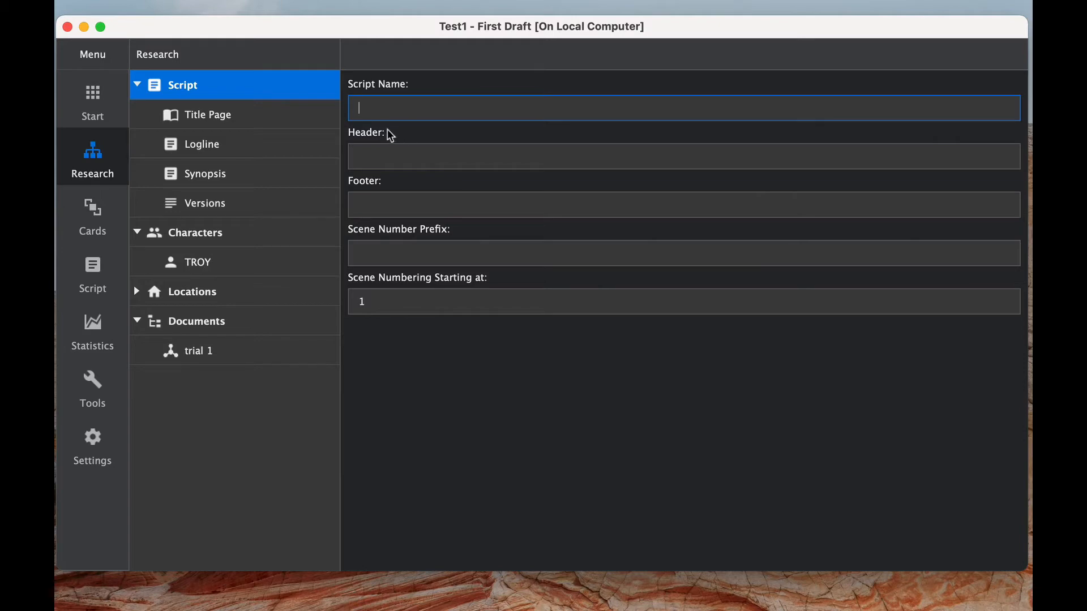
pyautogui.moveTo(411, 286)
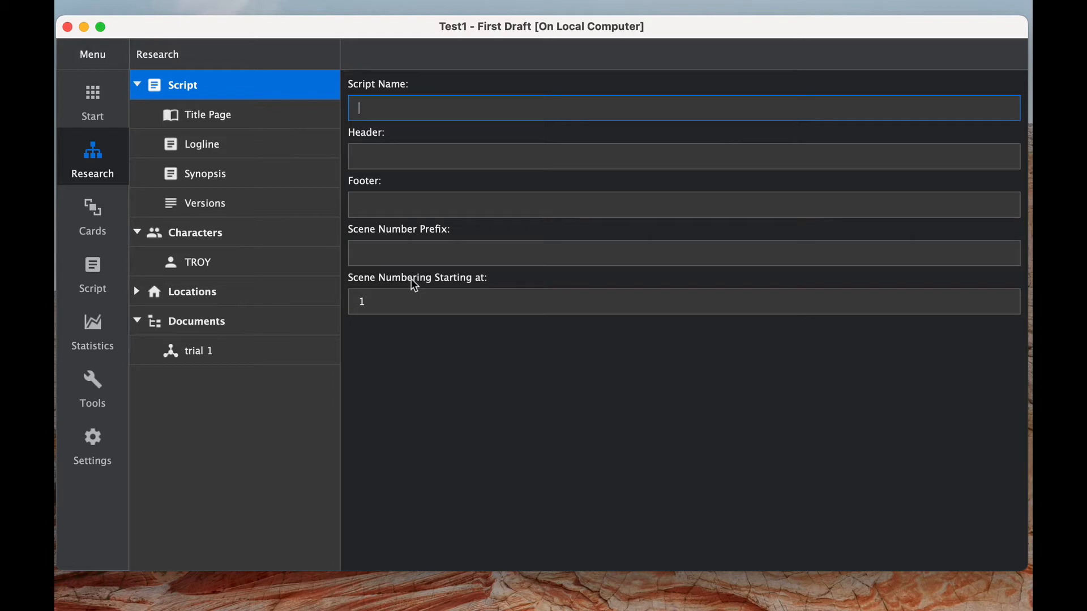
pyautogui.moveTo(421, 183)
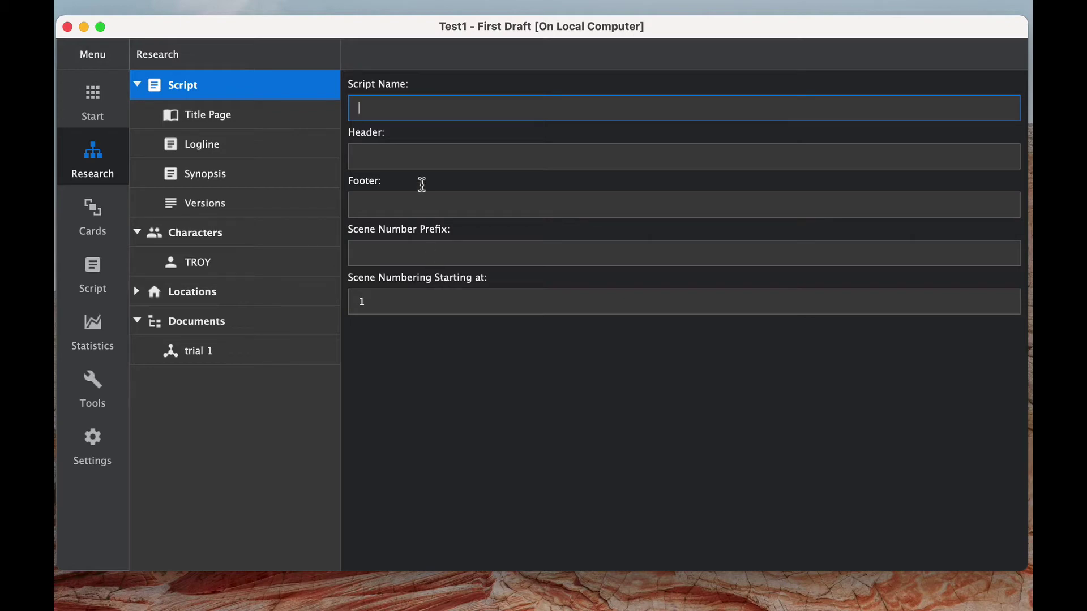
pyautogui.moveTo(204, 113)
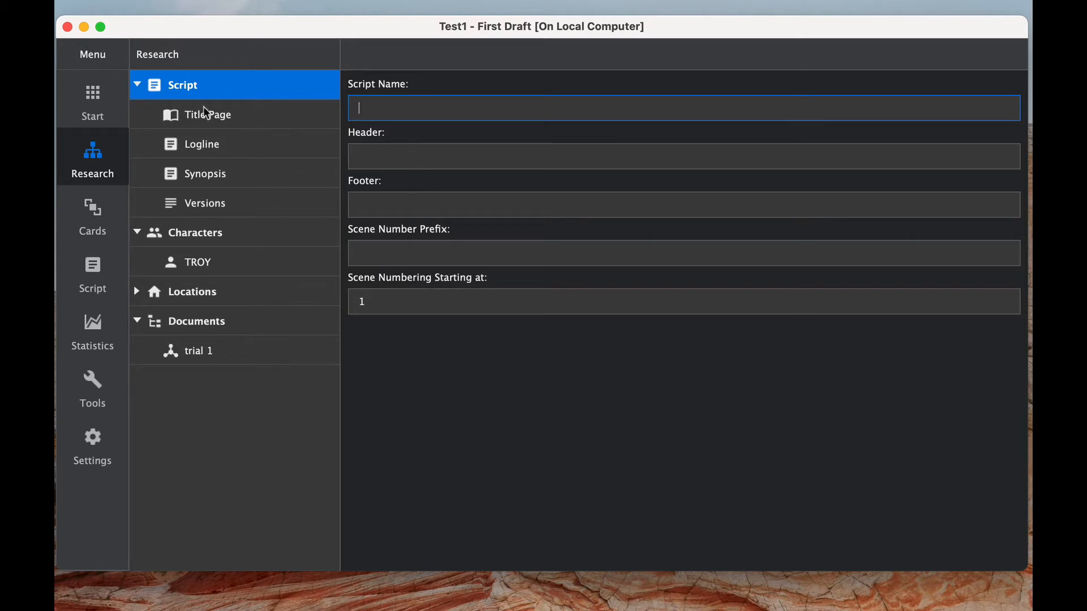
# Browse the script's Title Page, Logline and Synopsis pages in the Research navigator.
pyautogui.click(206, 114)
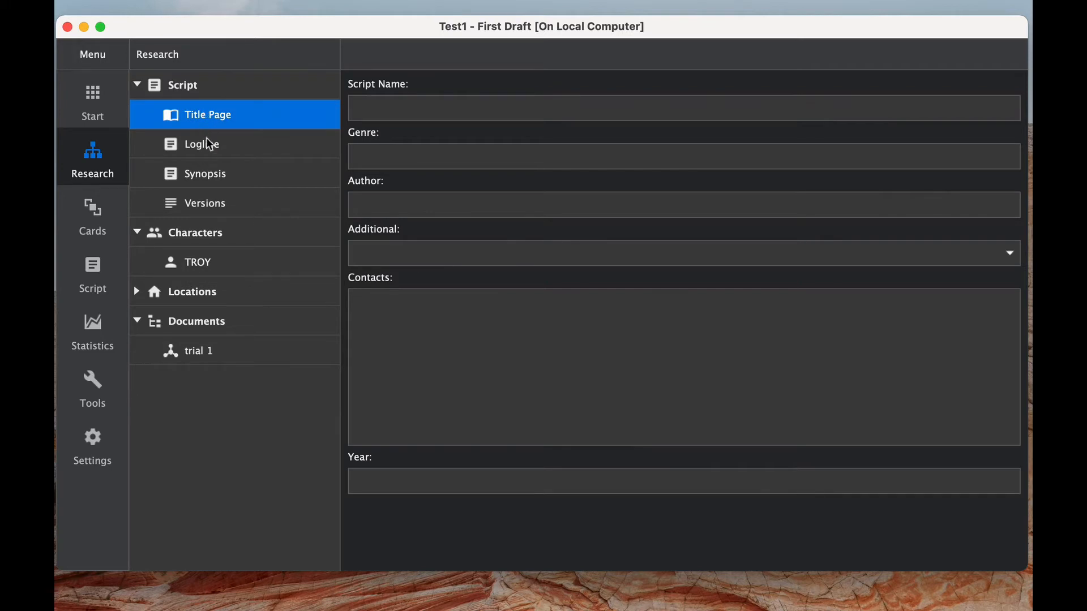
pyautogui.click(202, 144)
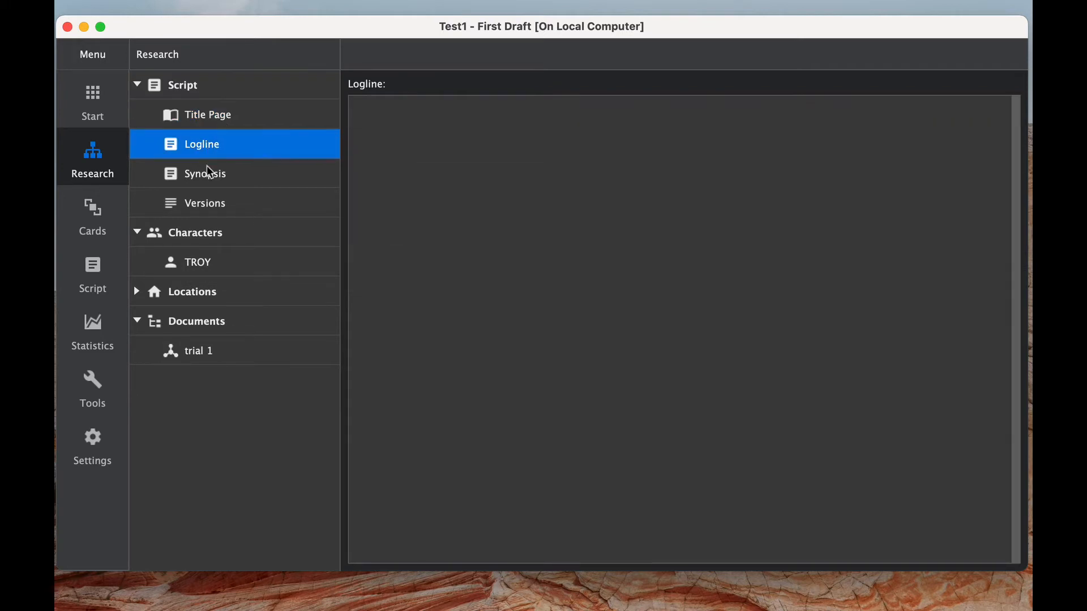
pyautogui.click(195, 233)
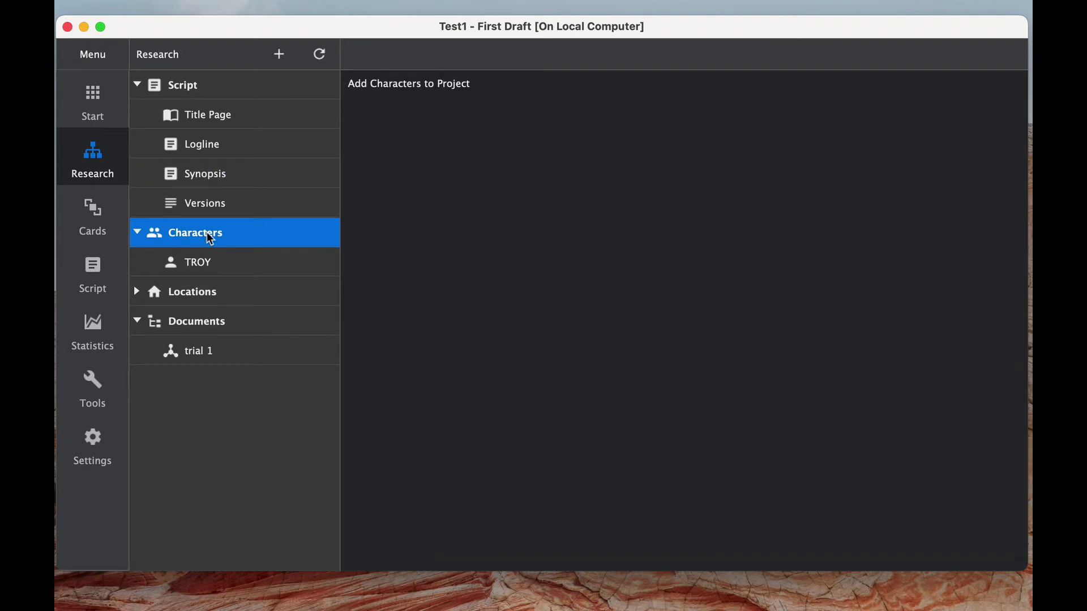
# View the Characters section options and show character TROY's profile.
pyautogui.rightClick(208, 234)
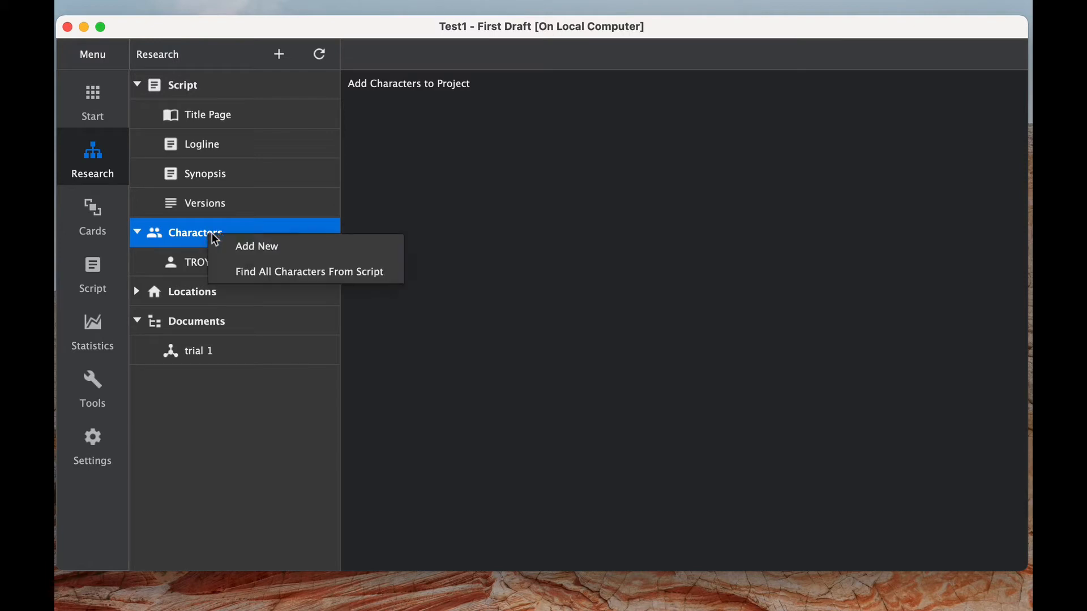
pyautogui.click(198, 262)
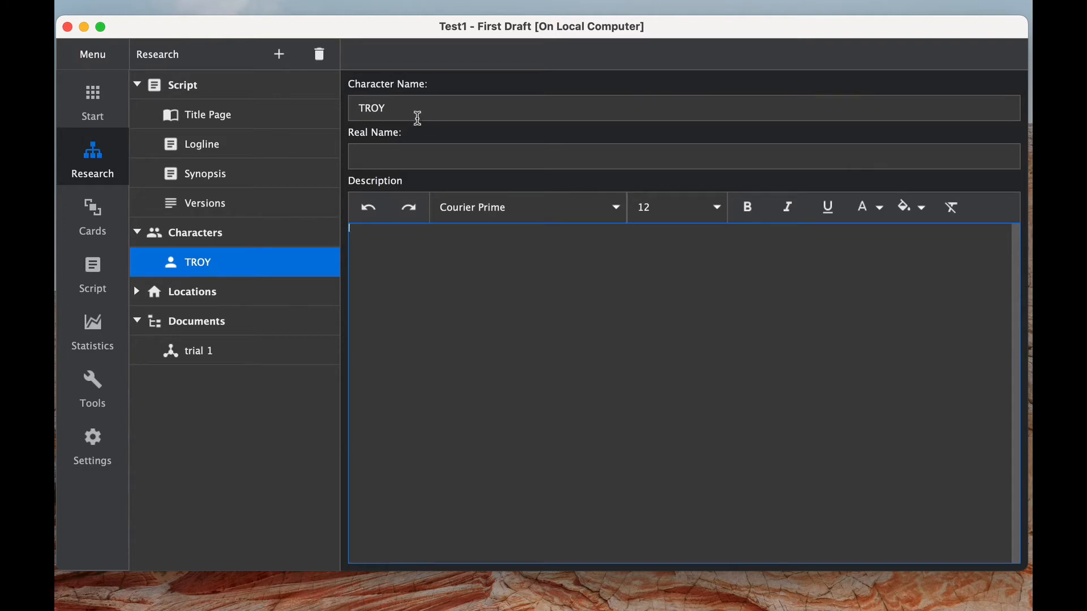
pyautogui.moveTo(545, 333)
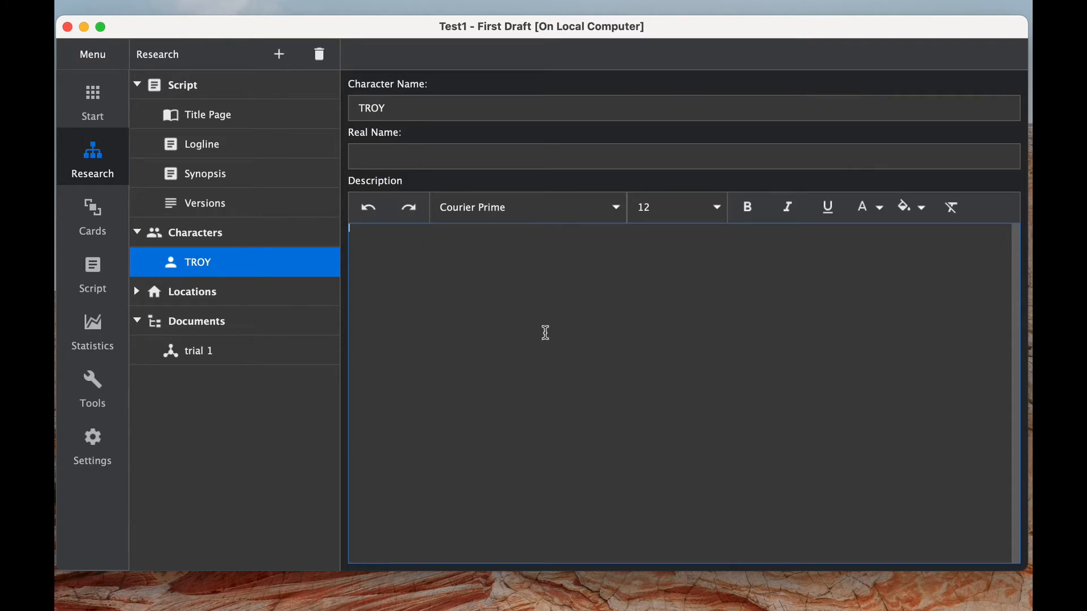
# View the Locations section, then the Documents research materials page.
pyautogui.click(192, 292)
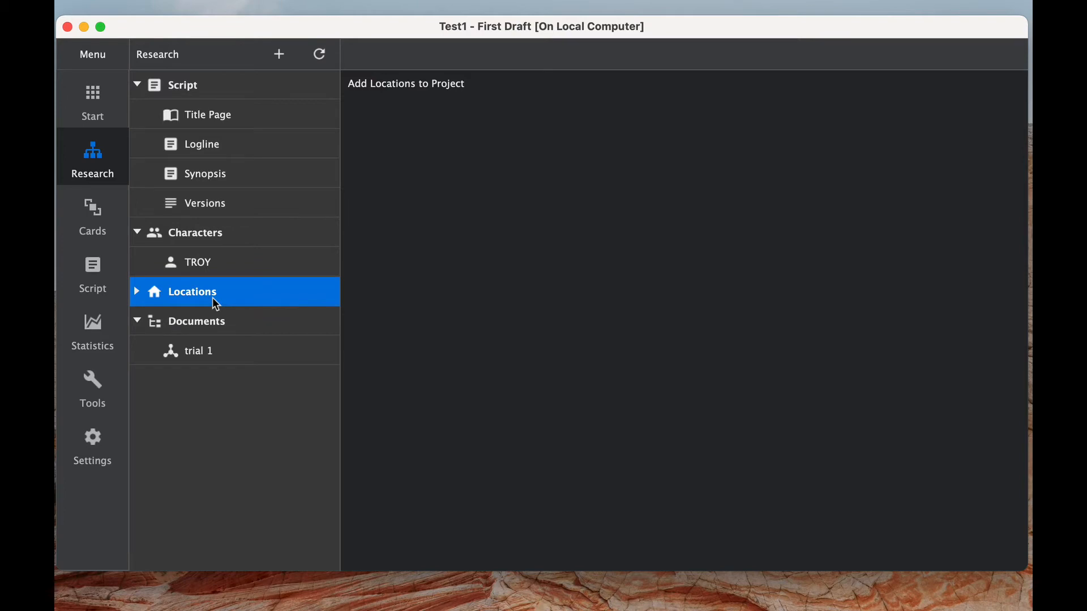
pyautogui.moveTo(205, 330)
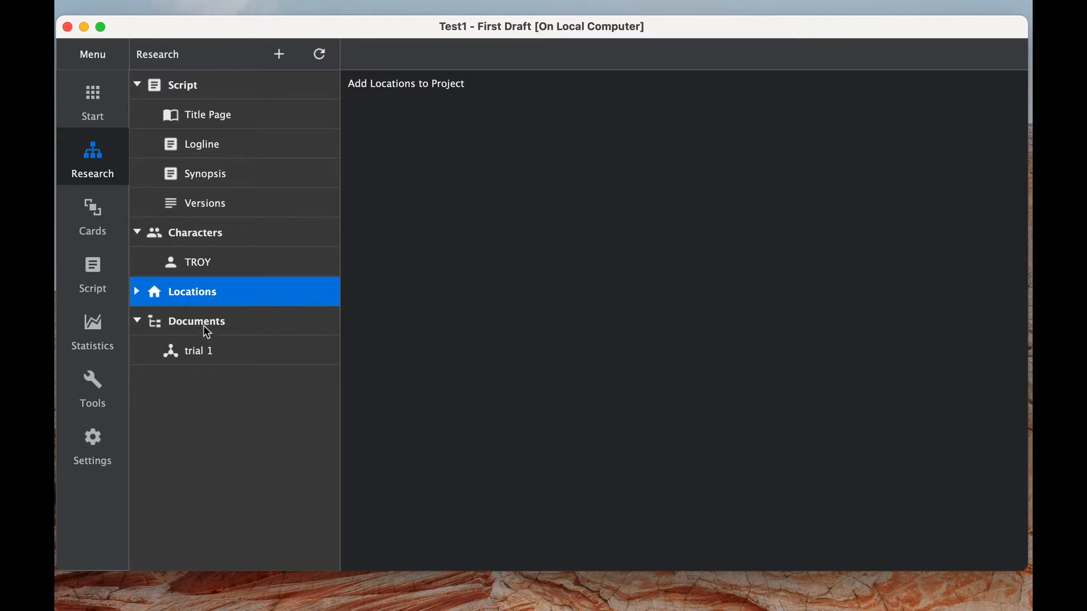
pyautogui.click(196, 321)
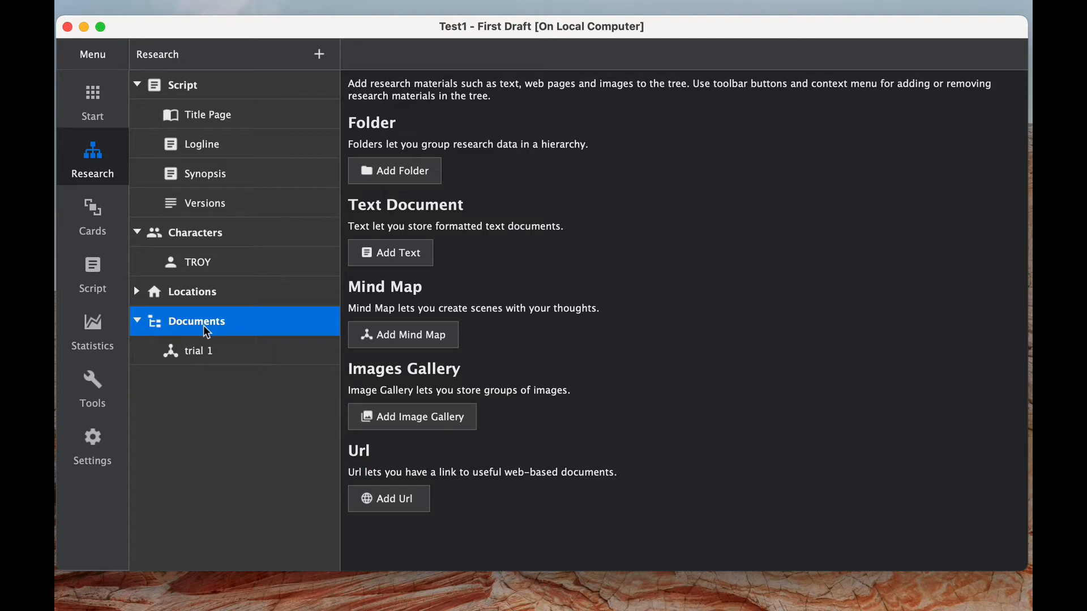
pyautogui.moveTo(421, 237)
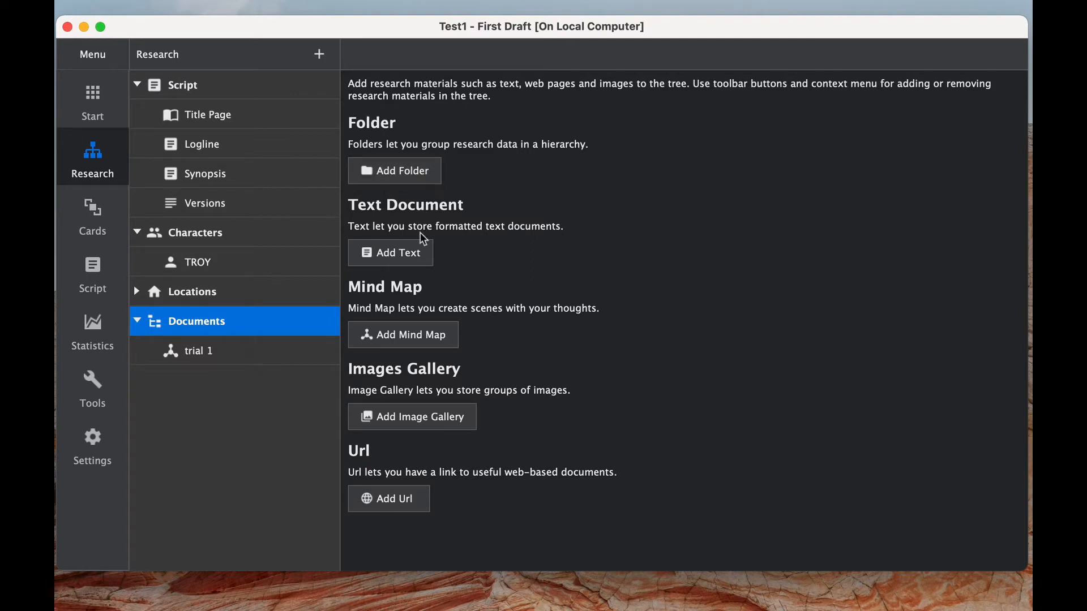
pyautogui.moveTo(428, 314)
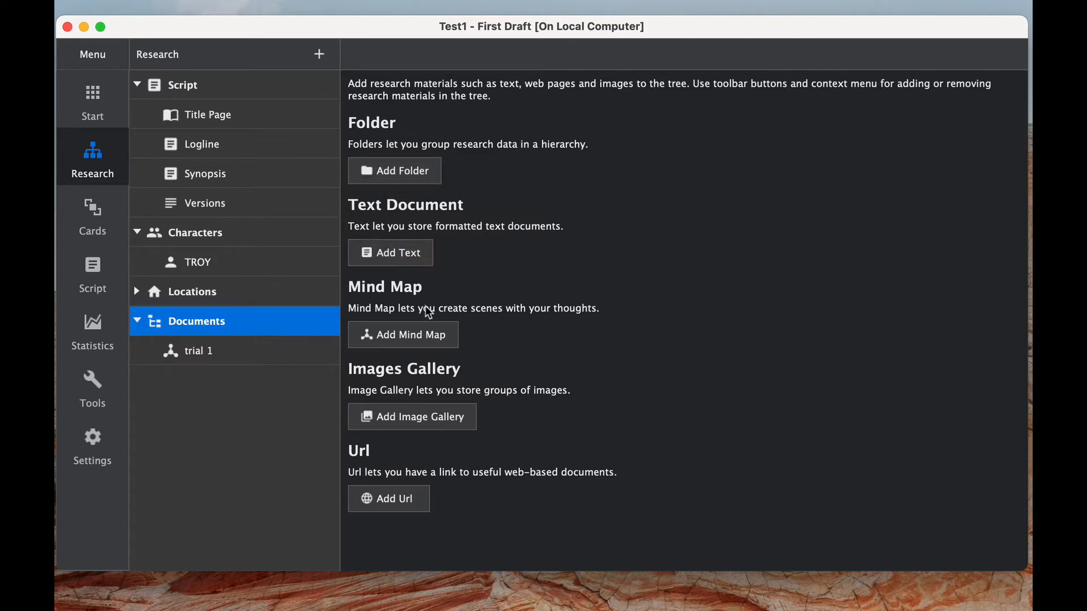
pyautogui.moveTo(437, 322)
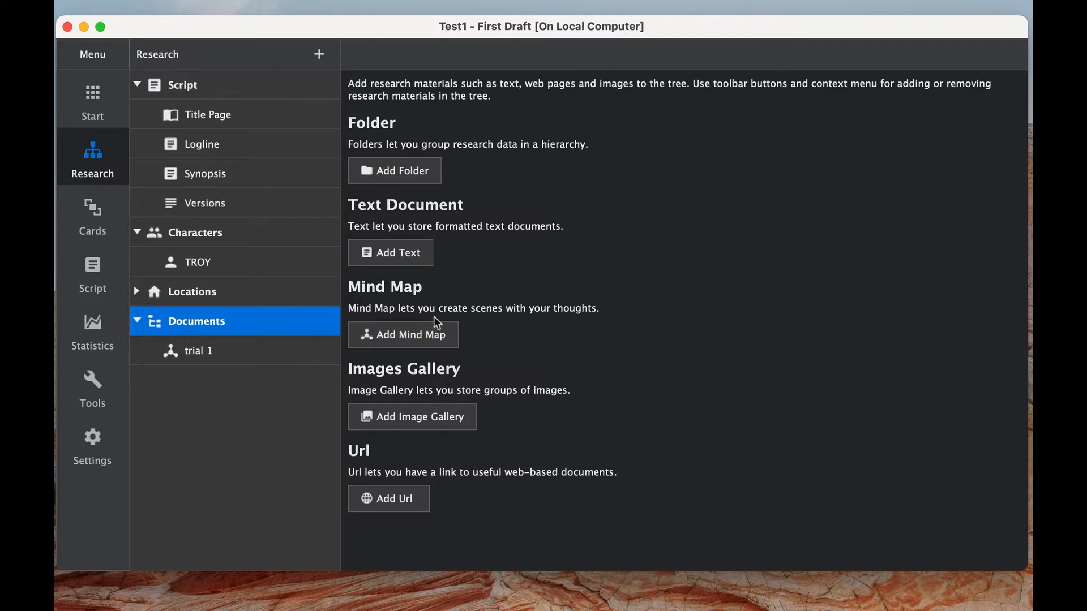
pyautogui.moveTo(418, 455)
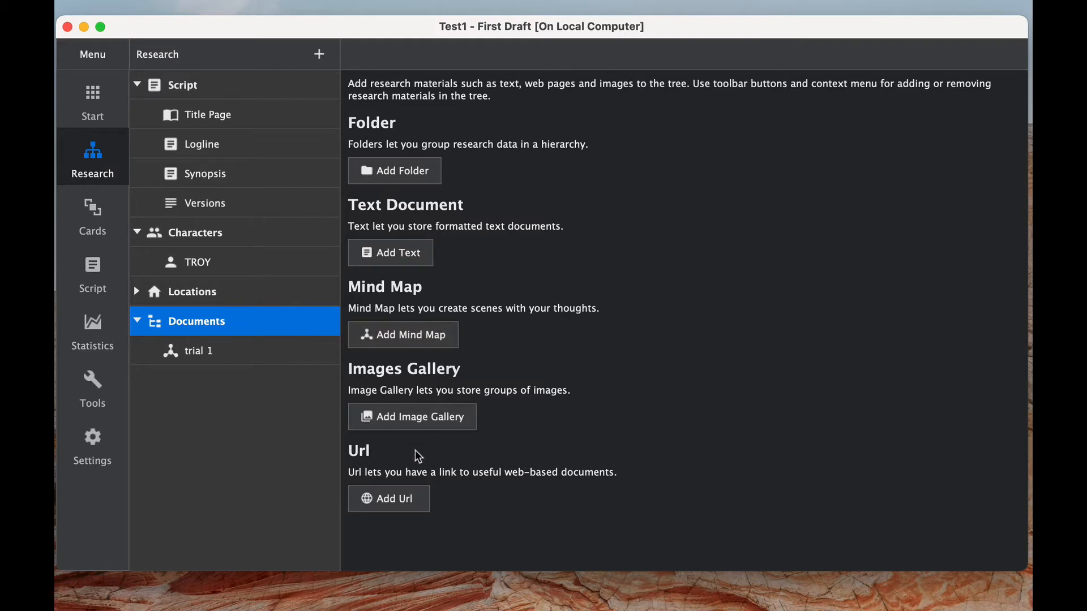
pyautogui.moveTo(480, 347)
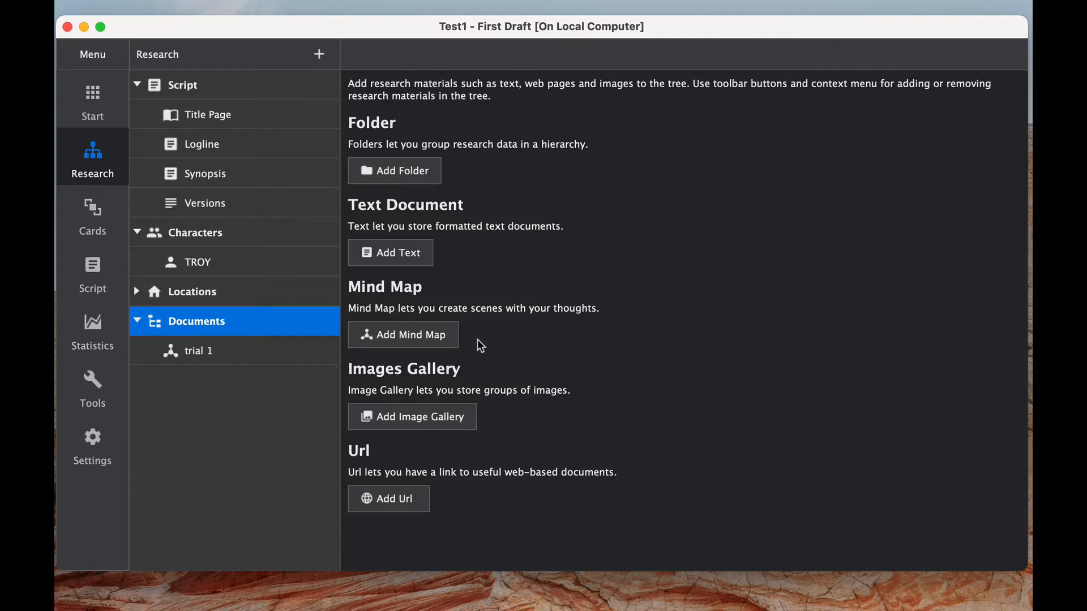
pyautogui.moveTo(473, 345)
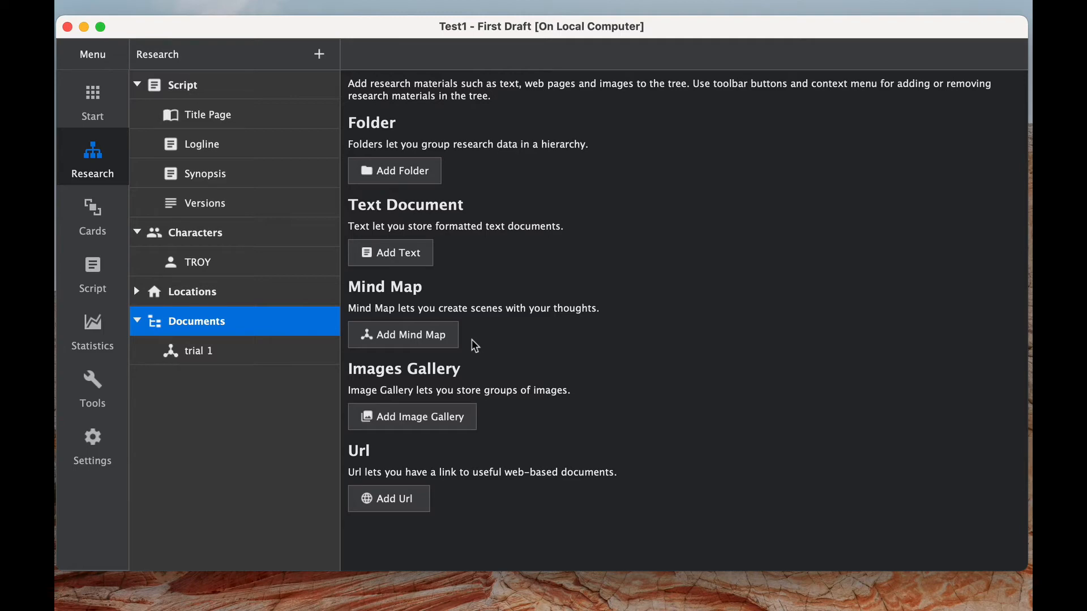
# Add a new mind map named trial1 under Documents.
pyautogui.click(403, 334)
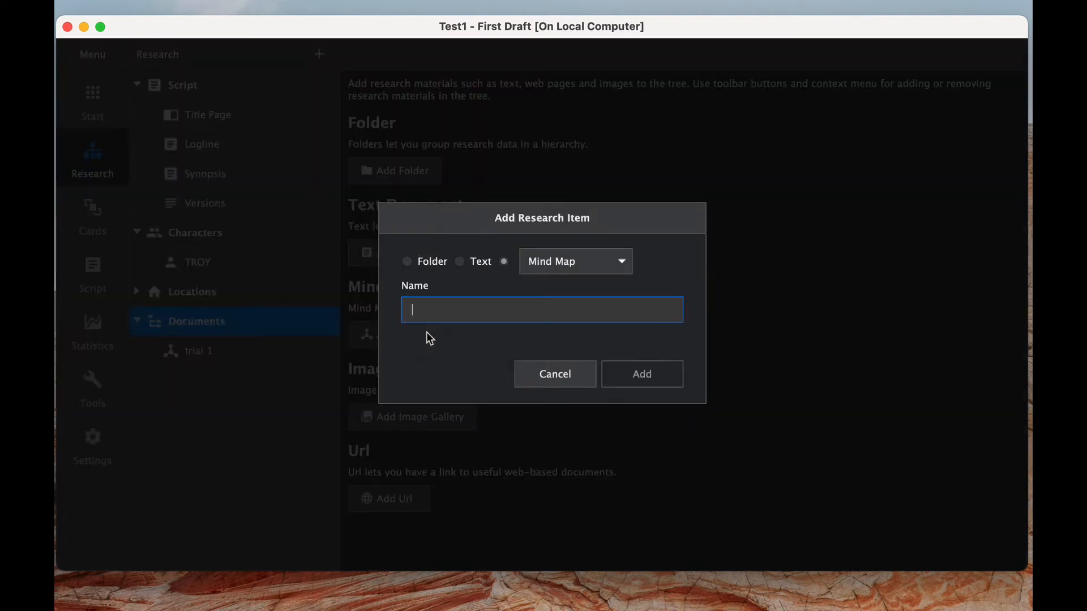
pyautogui.write('tri')
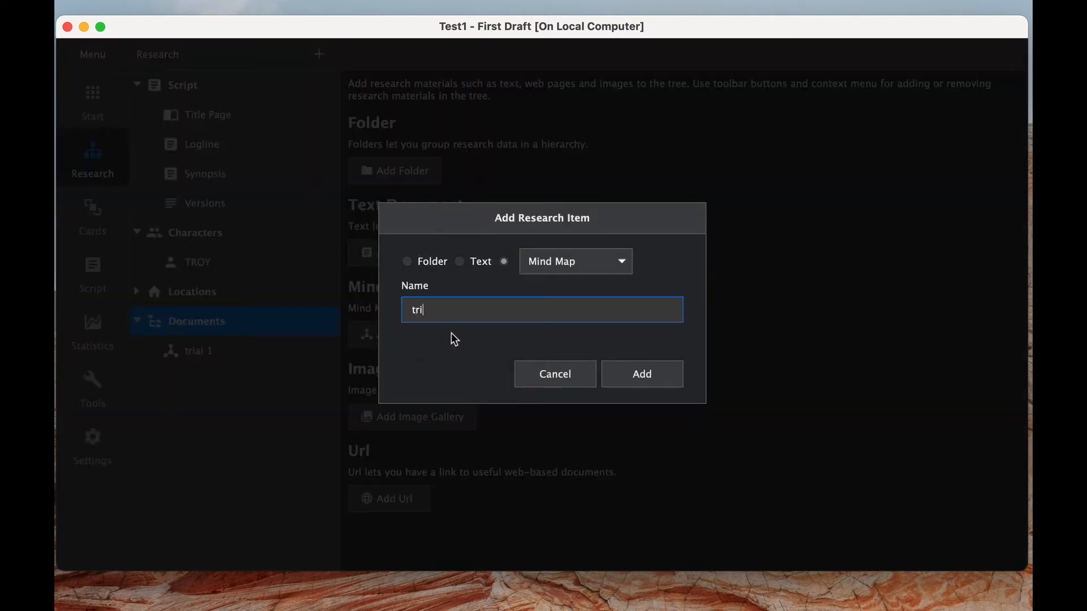
pyautogui.click(642, 374)
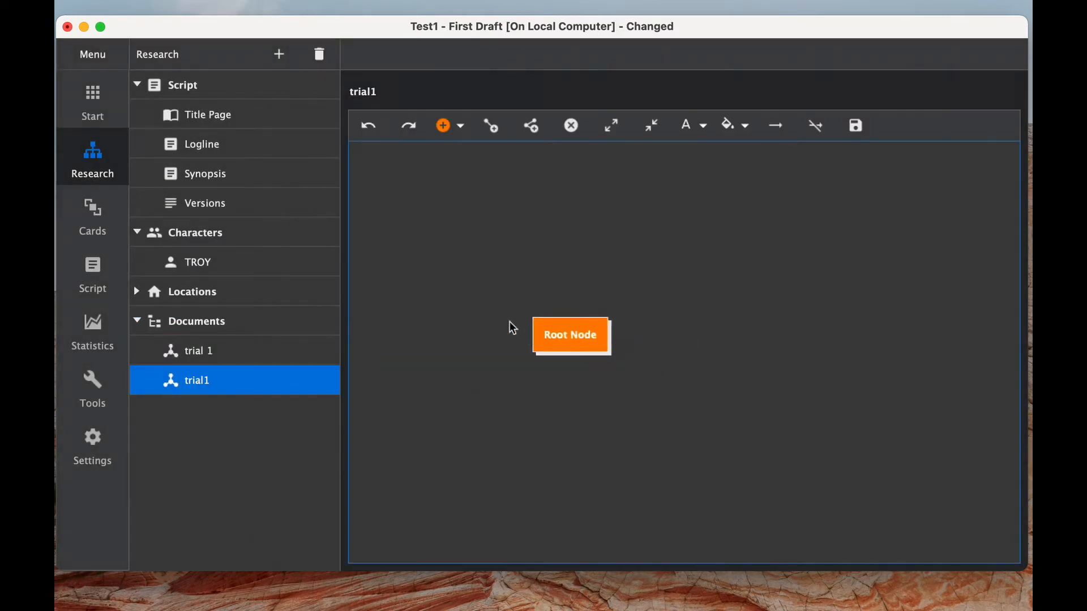
# Name the root node 'Tim', position the 'has a cool car' node above it, then go to the Cards board.
pyautogui.moveTo(570, 335); pyautogui.dragTo(587, 332)
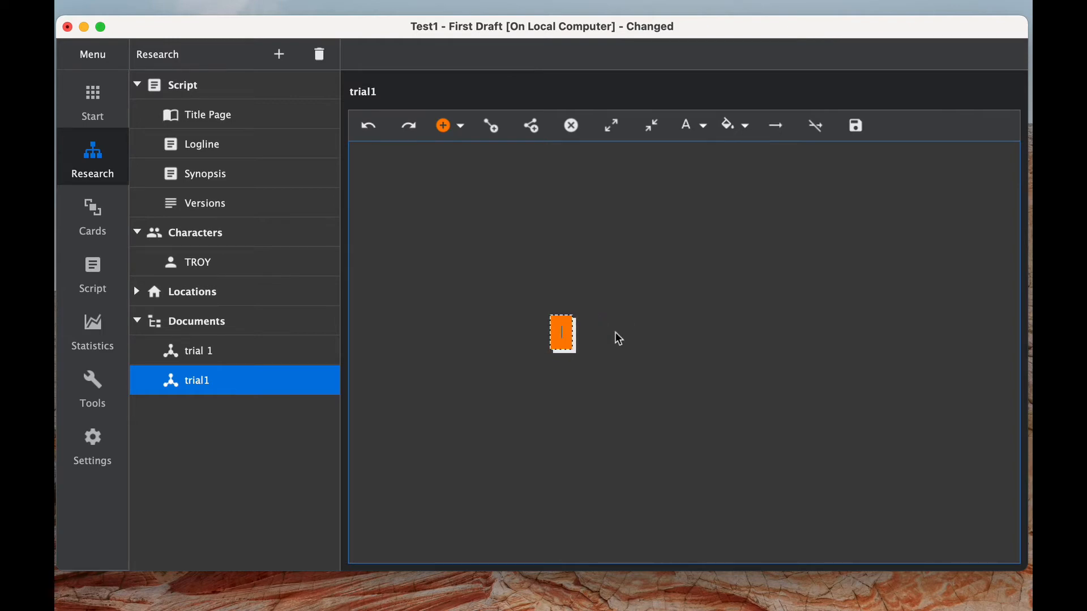
pyautogui.write('Tim')
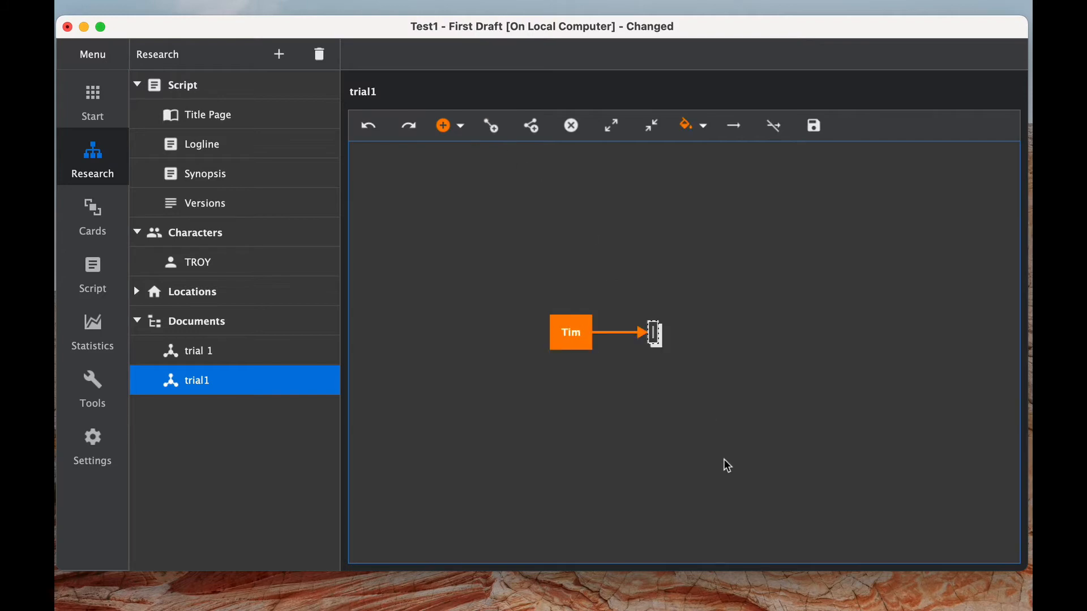
pyautogui.moveTo(657, 334)
pyautogui.write('has a cool car')
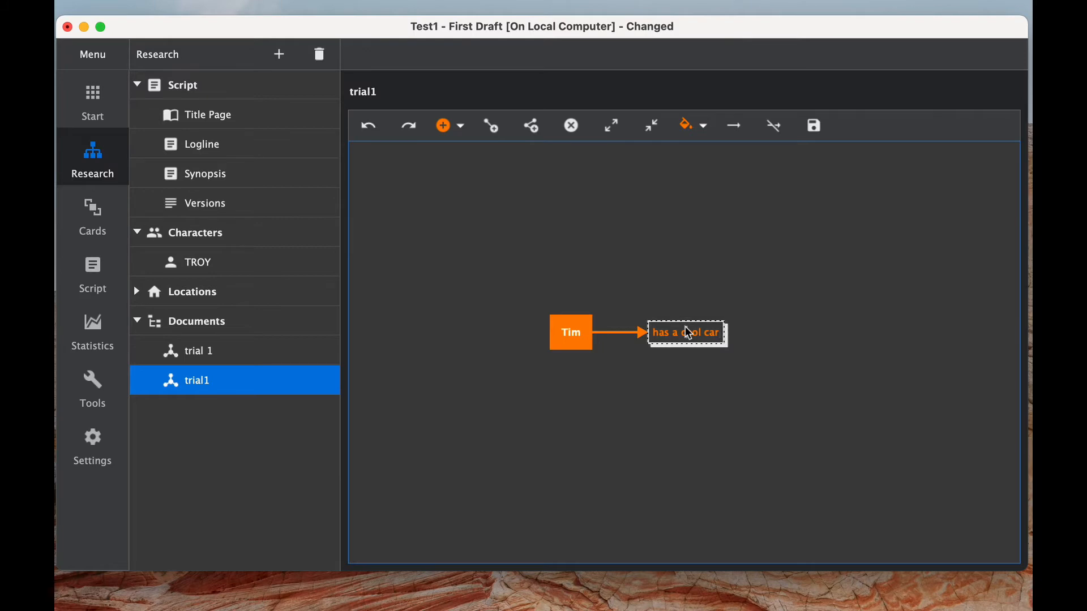
pyautogui.moveTo(685, 332); pyautogui.dragTo(664, 240)
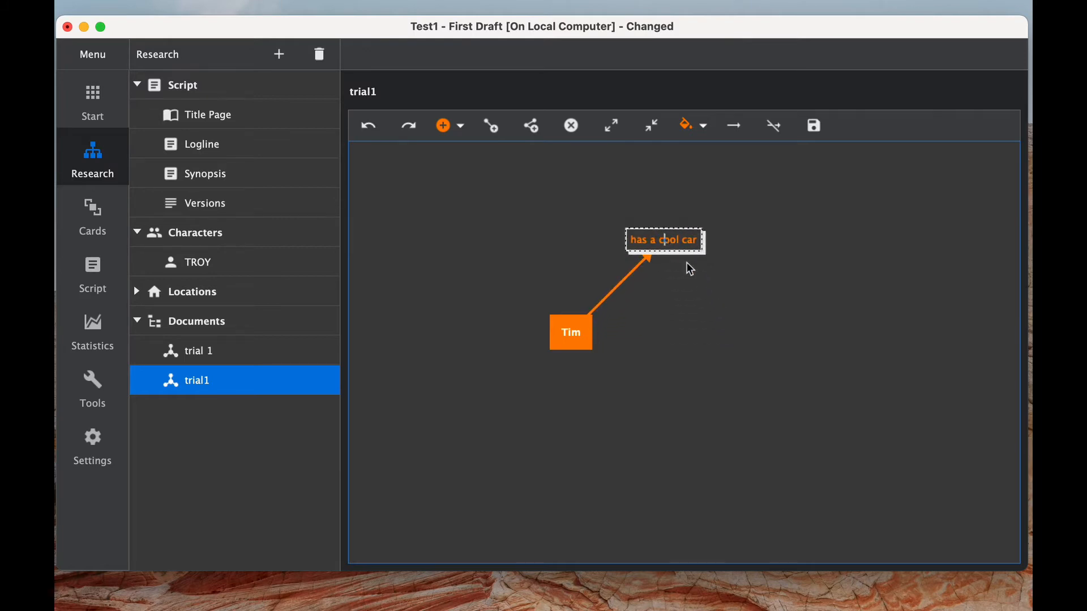
pyautogui.moveTo(724, 308)
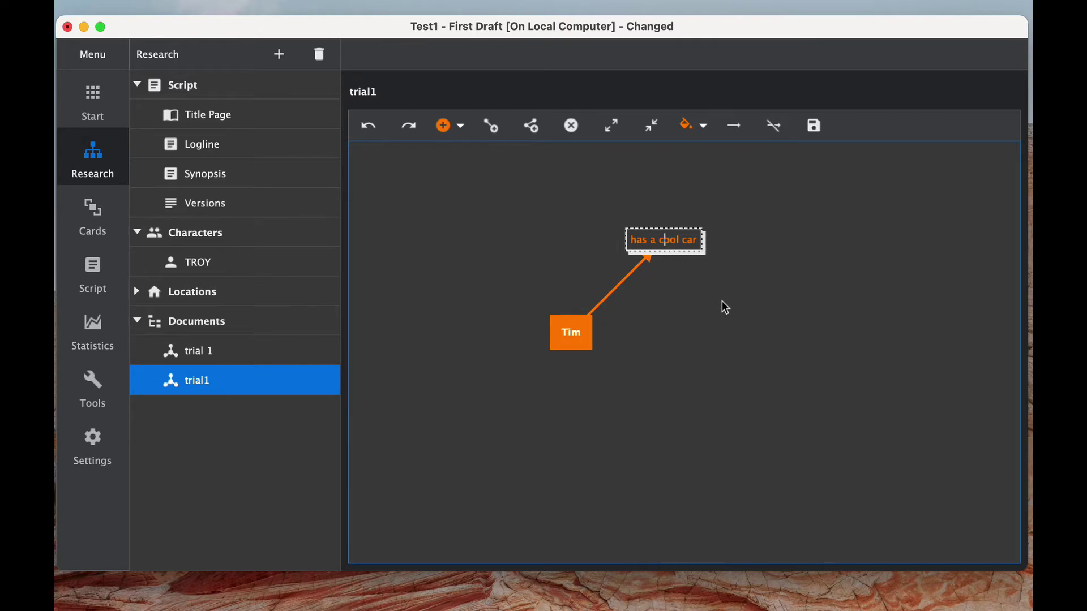
pyautogui.click(813, 125)
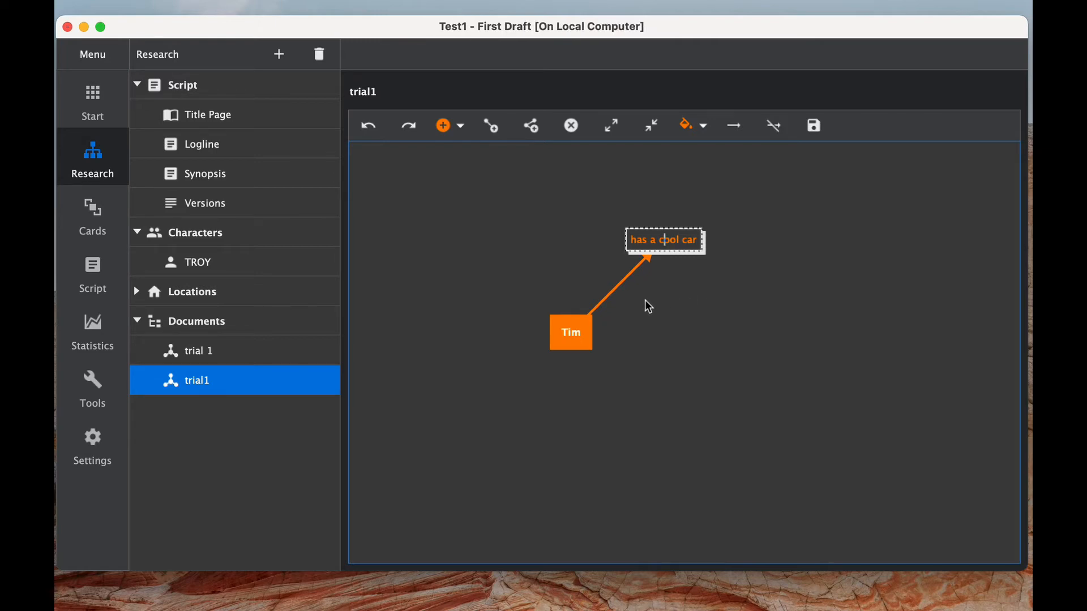
pyautogui.moveTo(505, 171)
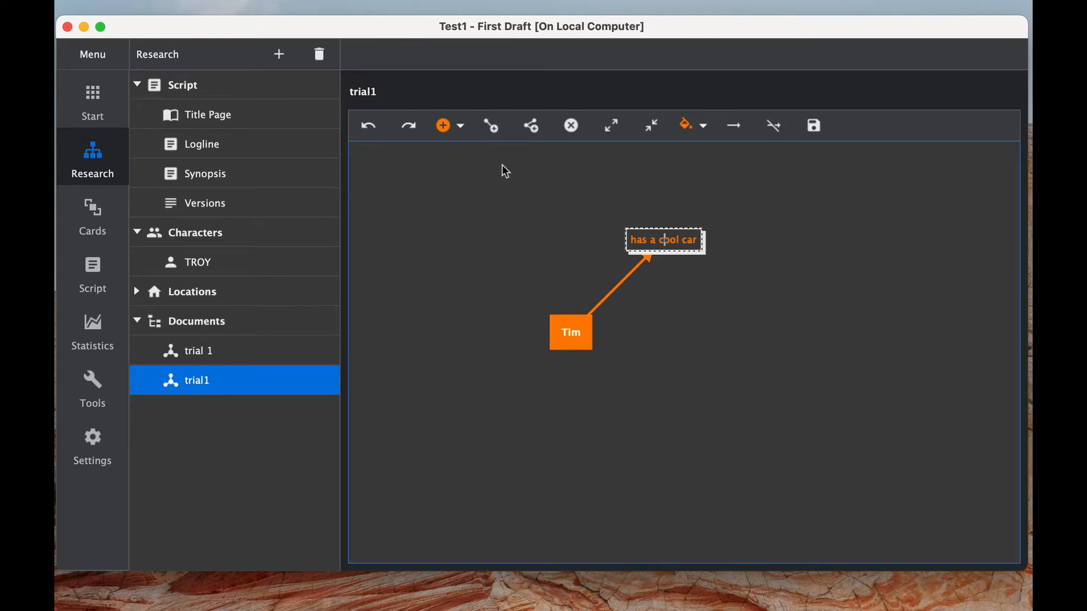
pyautogui.moveTo(619, 392)
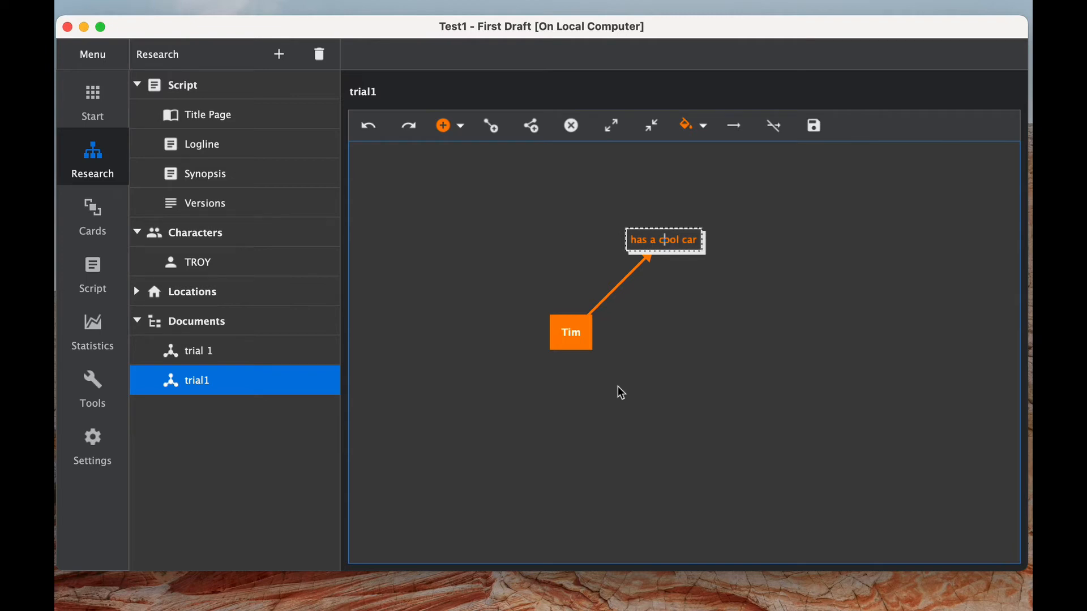
pyautogui.click(98, 214)
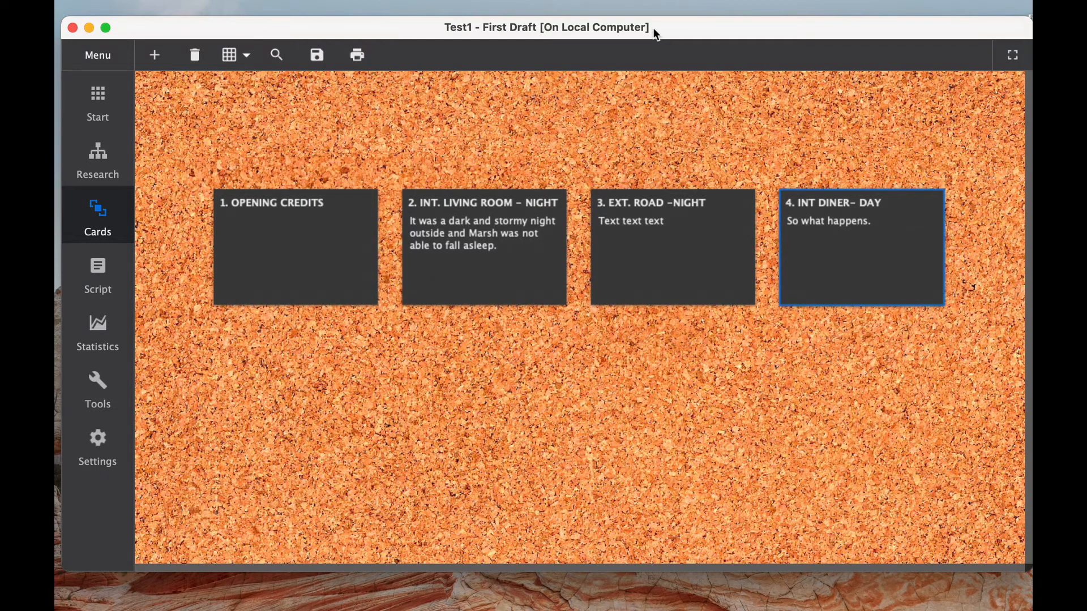
pyautogui.moveTo(212, 333)
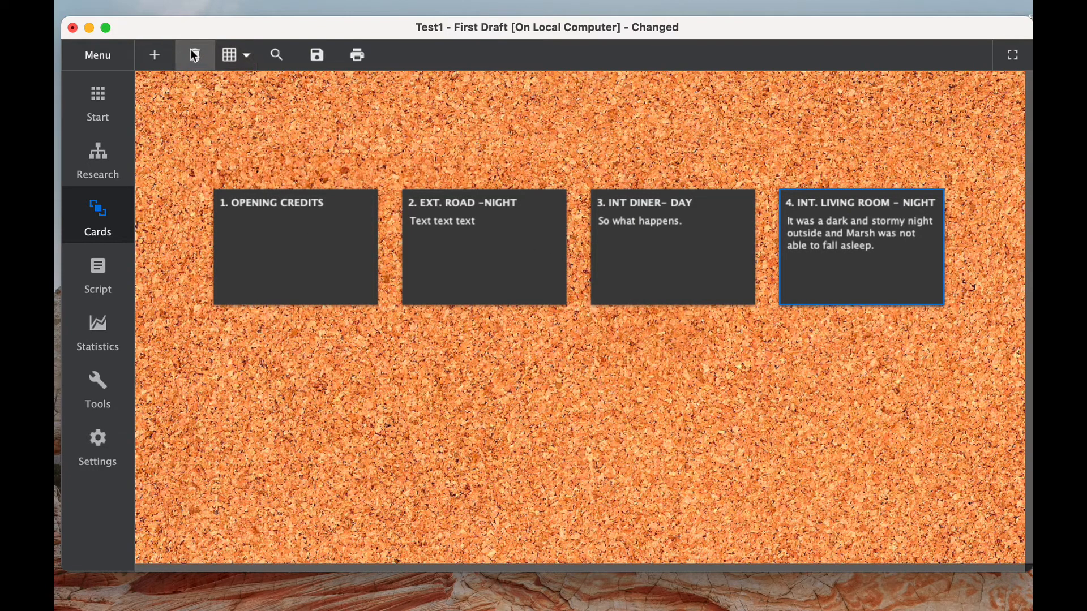
# Bring up the card layout settings for the board.
pyautogui.click(228, 55)
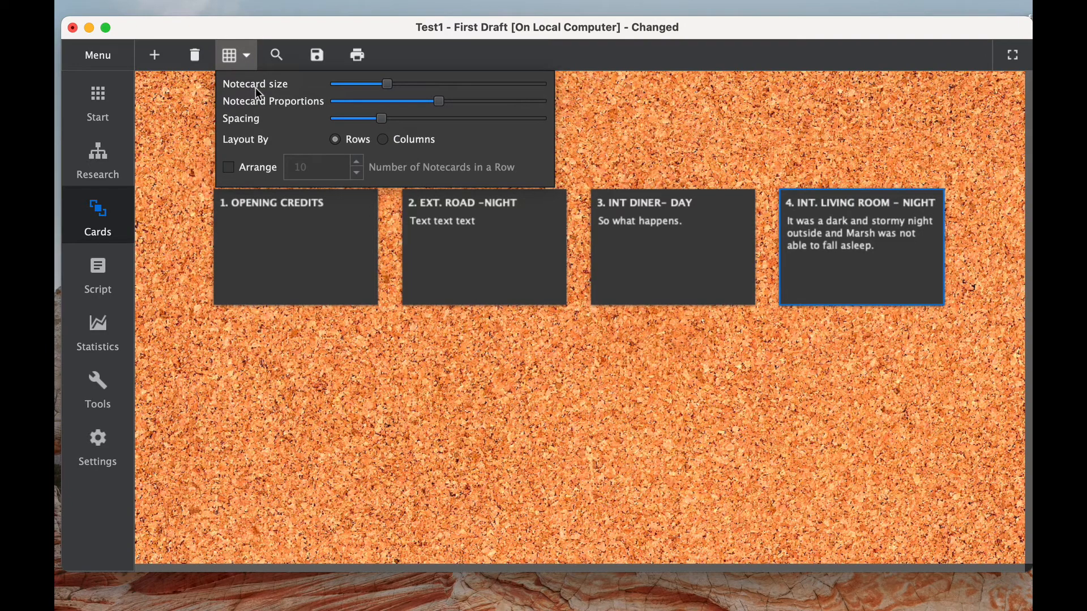
pyautogui.moveTo(259, 125)
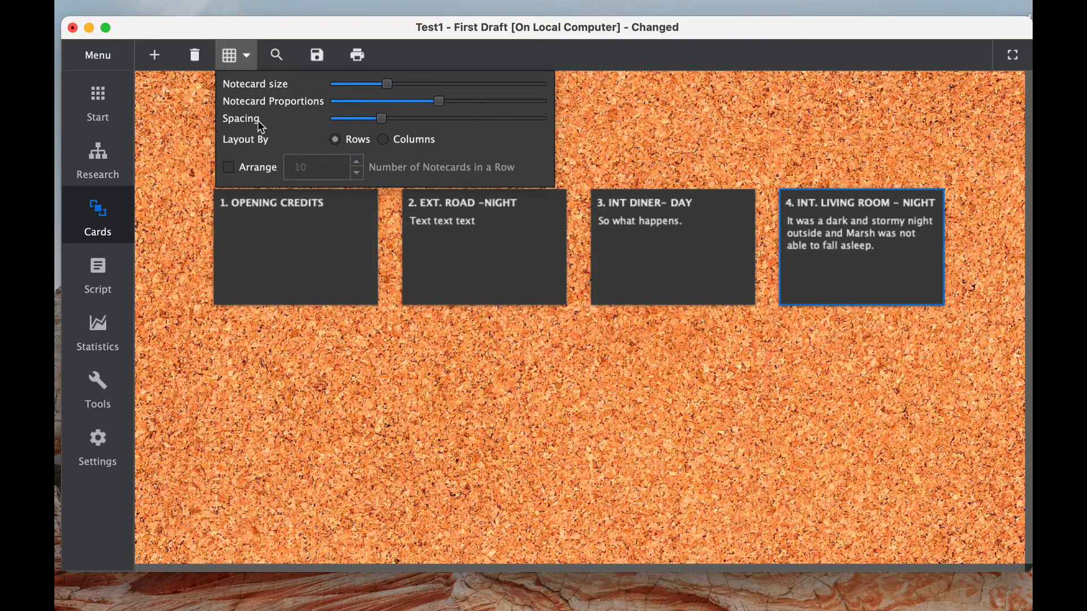
# Switch Layout By to Columns and back to Rows, restoring the single-row card layout.
pyautogui.click(382, 139)
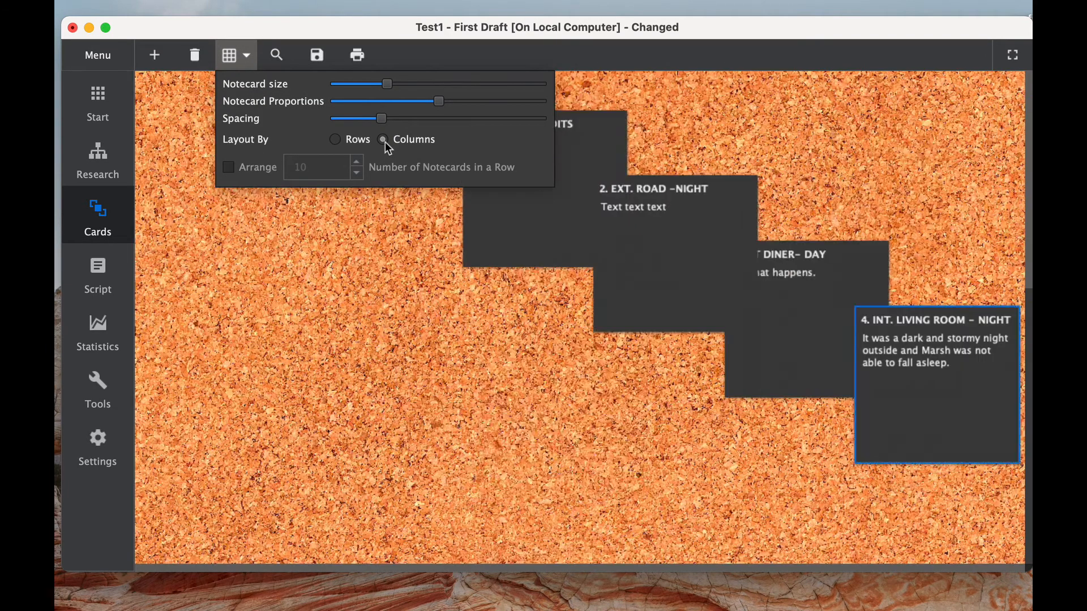
pyautogui.click(389, 140)
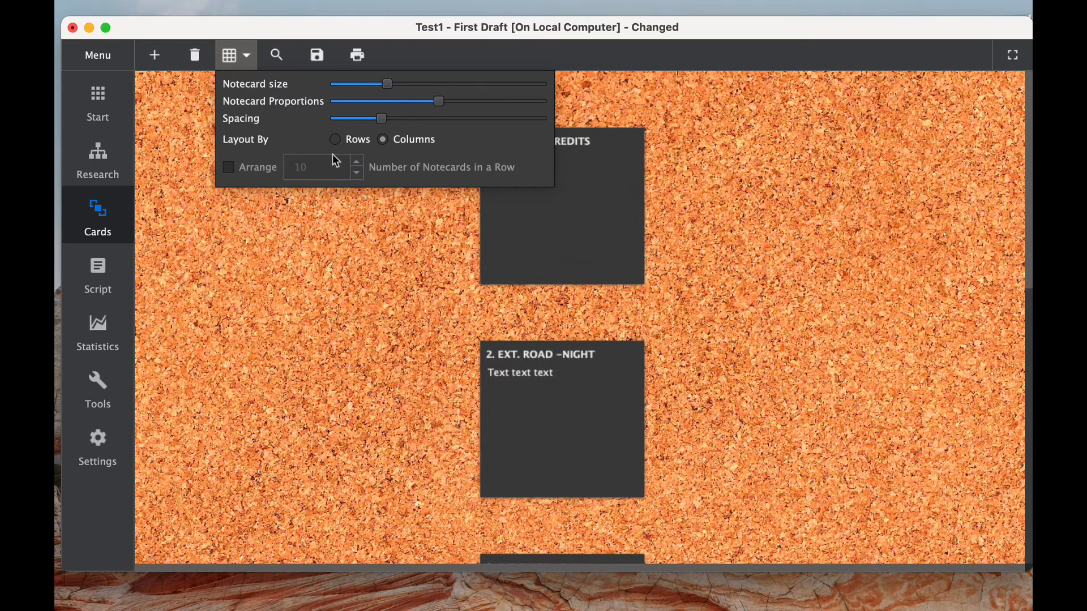
pyautogui.click(335, 139)
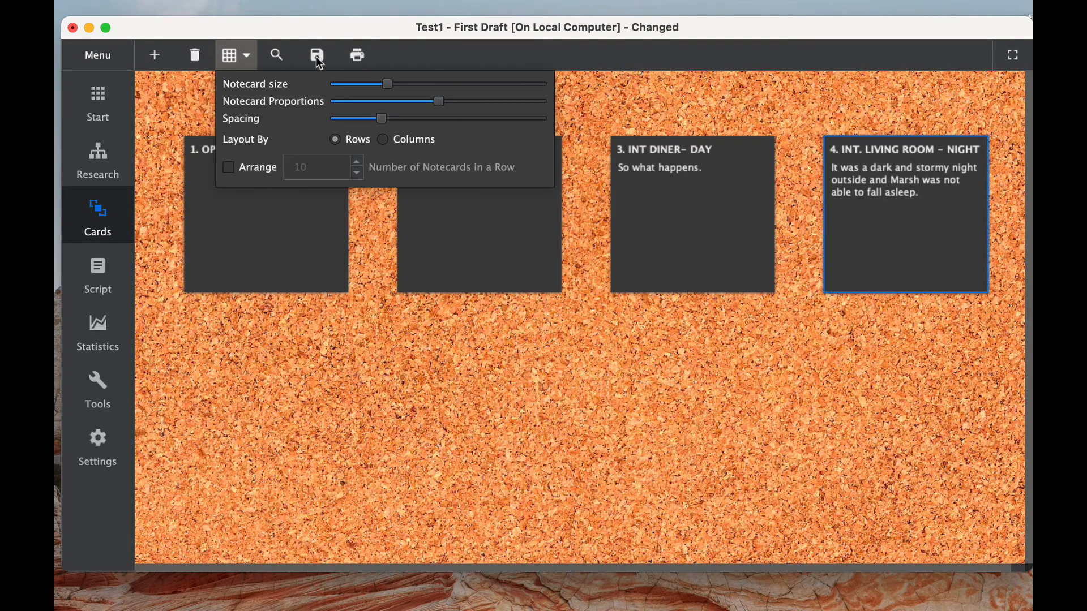
pyautogui.moveTo(280, 59)
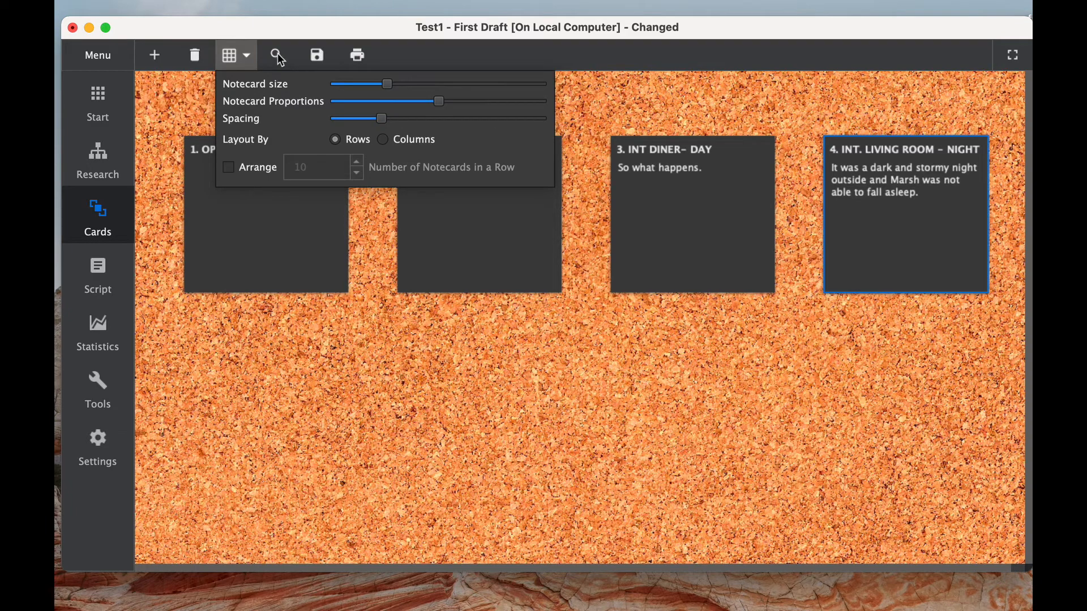
pyautogui.click(388, 407)
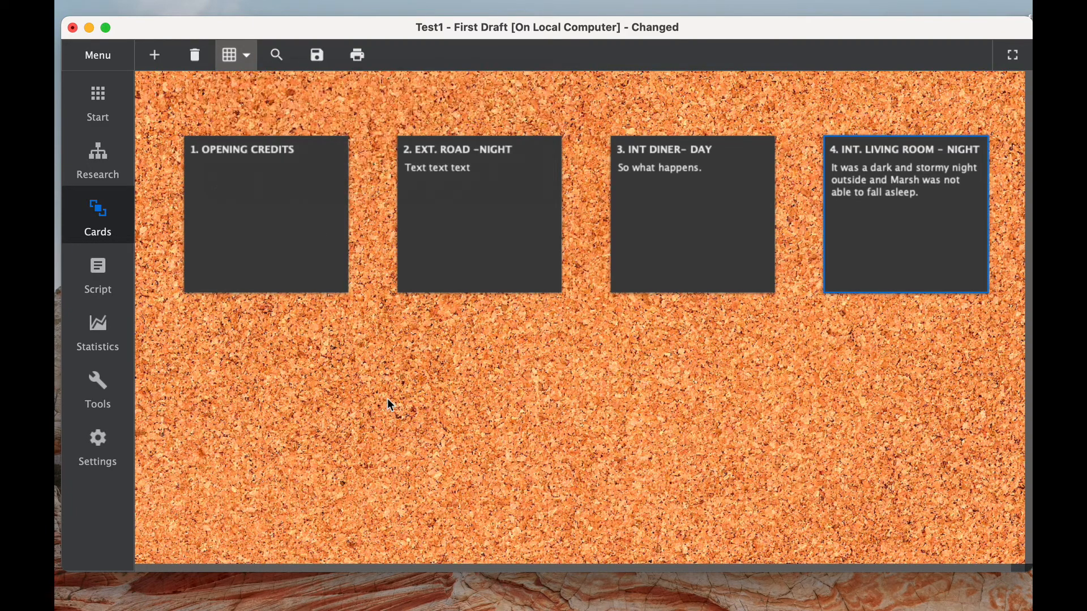
pyautogui.click(317, 55)
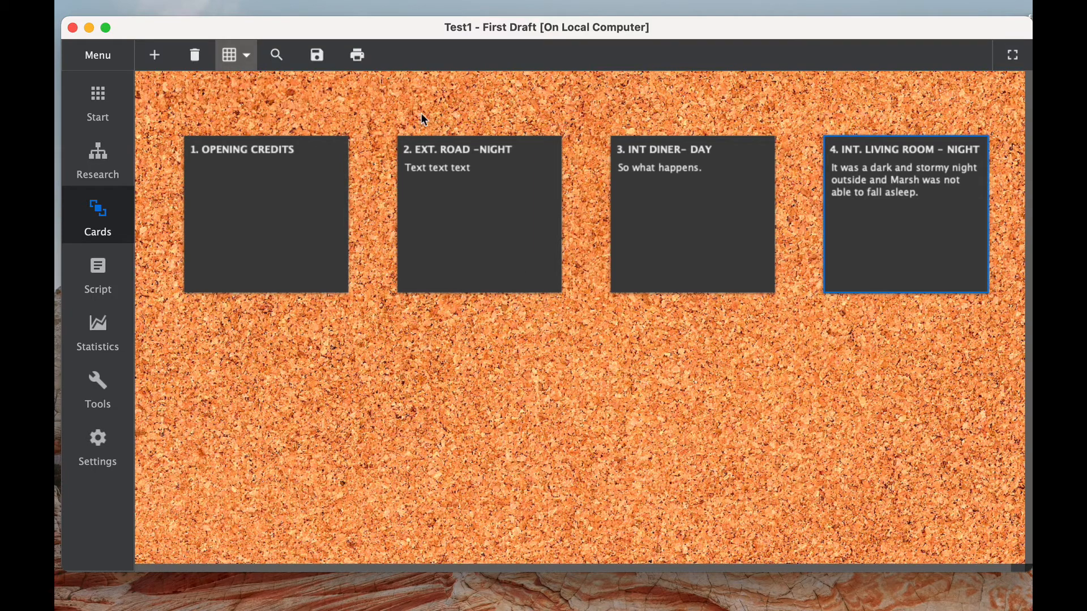
pyautogui.moveTo(361, 58)
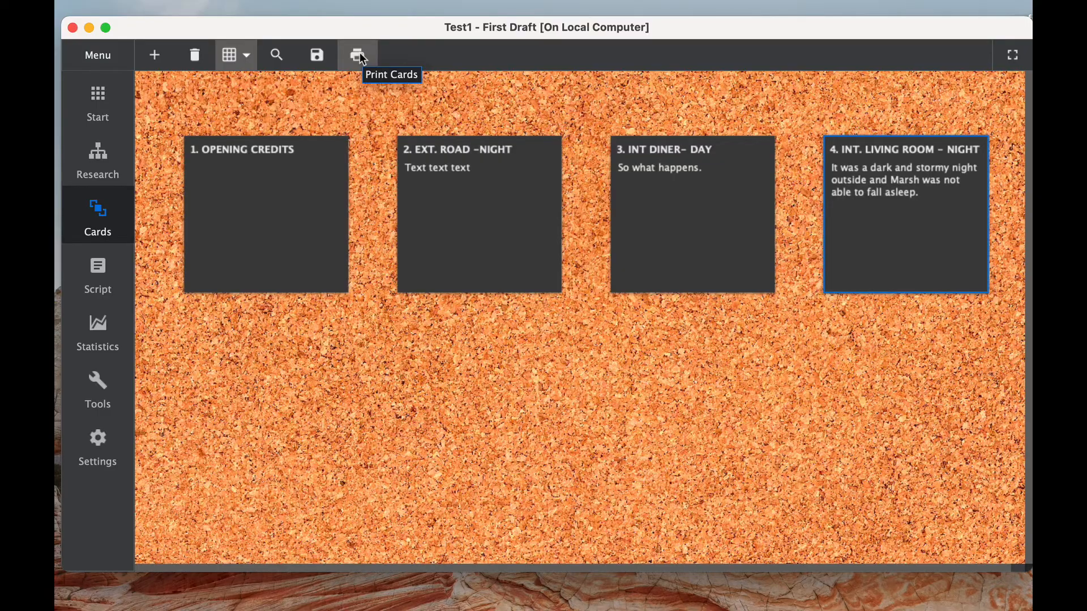
# Move from the Cards board to the Script module.
pyautogui.click(98, 275)
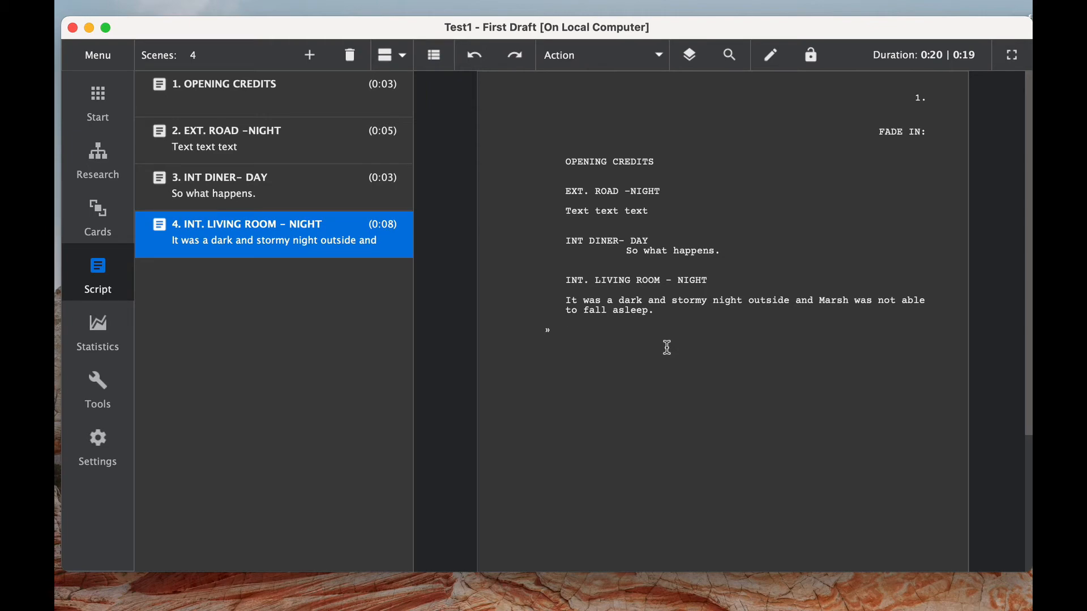
pyautogui.moveTo(655, 73)
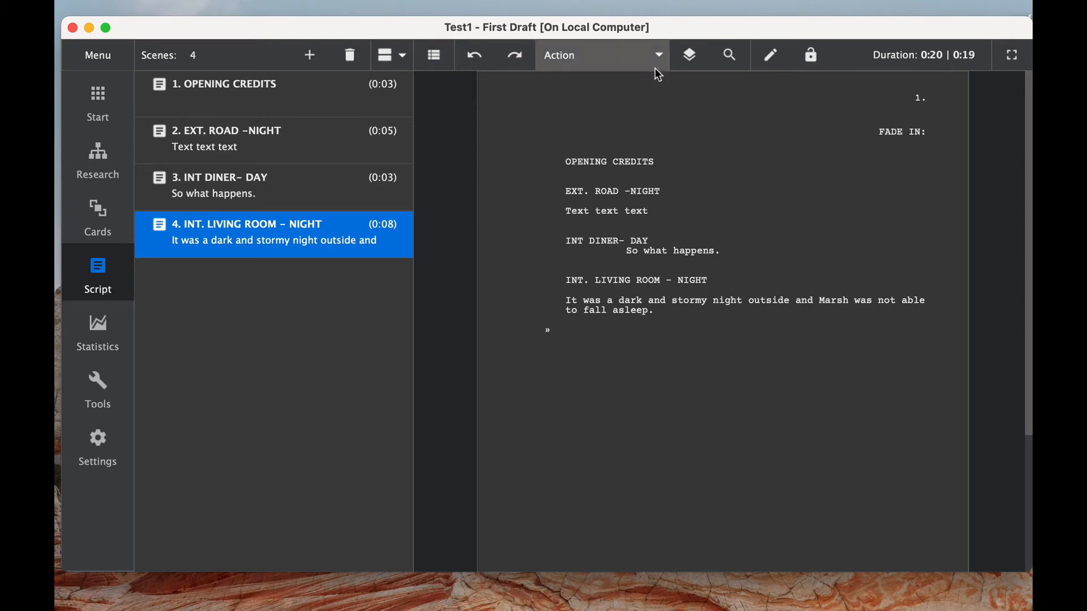
pyautogui.moveTo(717, 156)
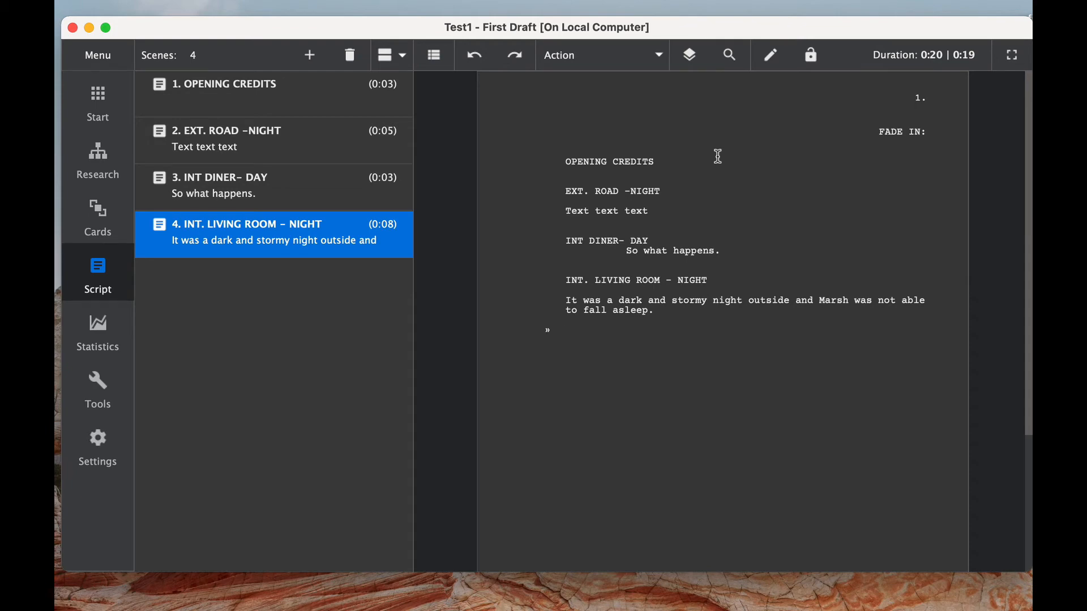
# Review the paragraph type list and place the cursor in the script text.
pyautogui.click(602, 55)
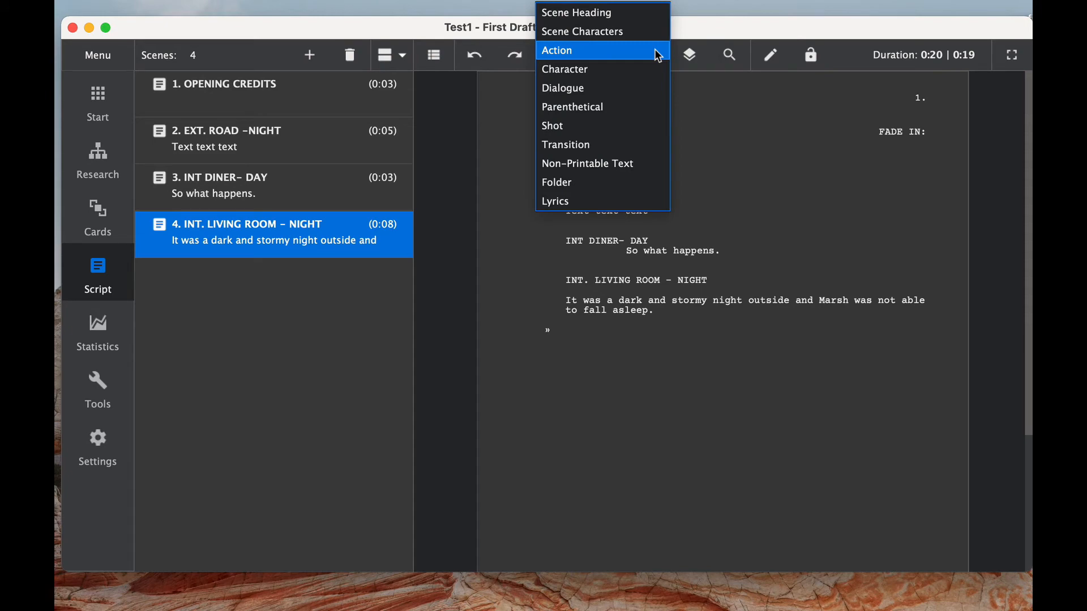
pyautogui.moveTo(643, 115)
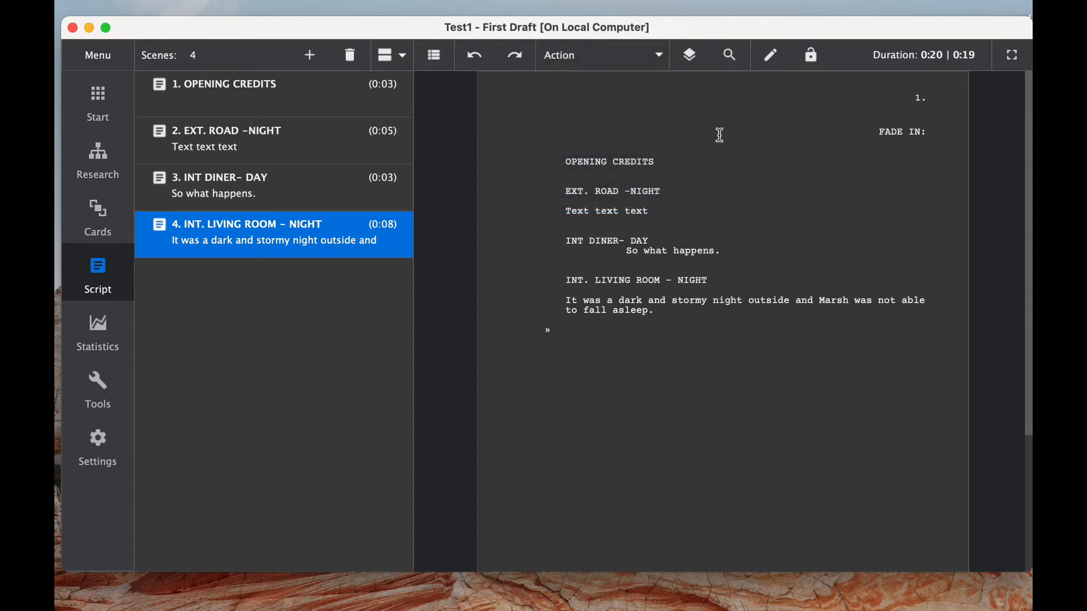
pyautogui.click(566, 331)
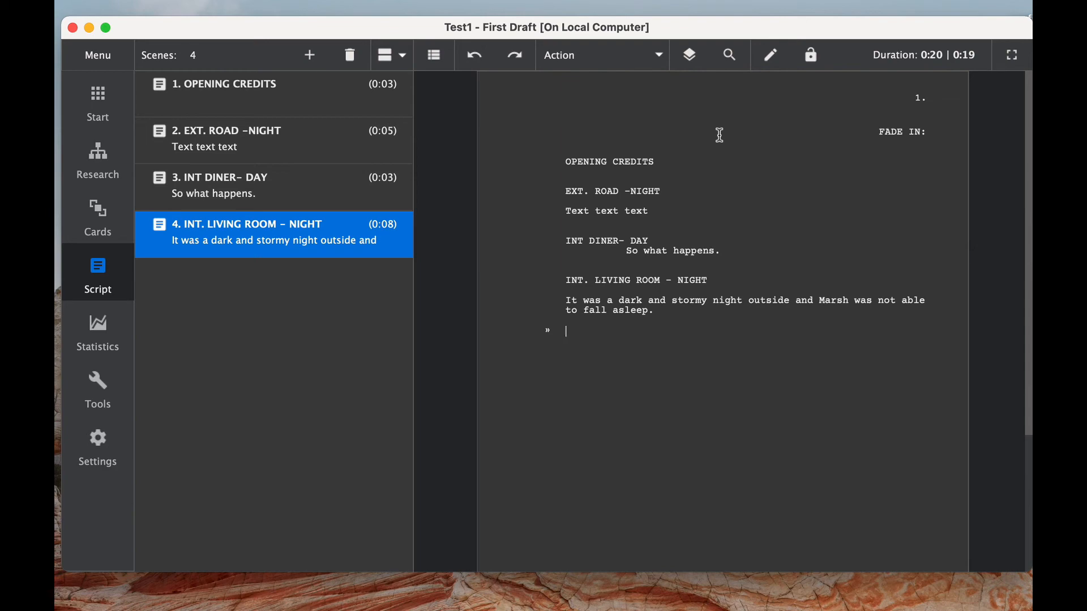
pyautogui.click(249, 85)
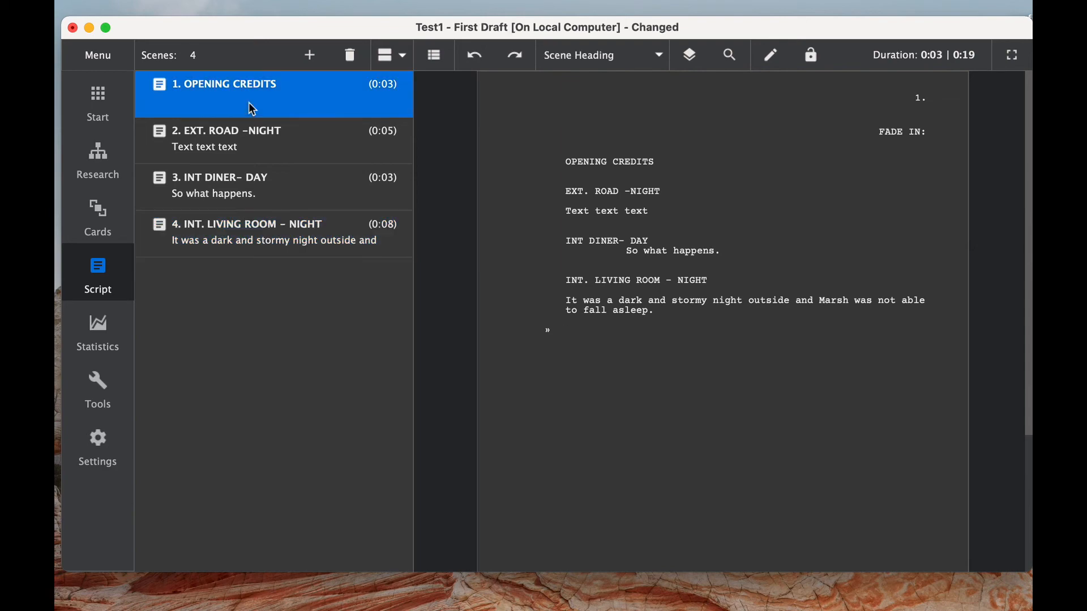
pyautogui.click(250, 146)
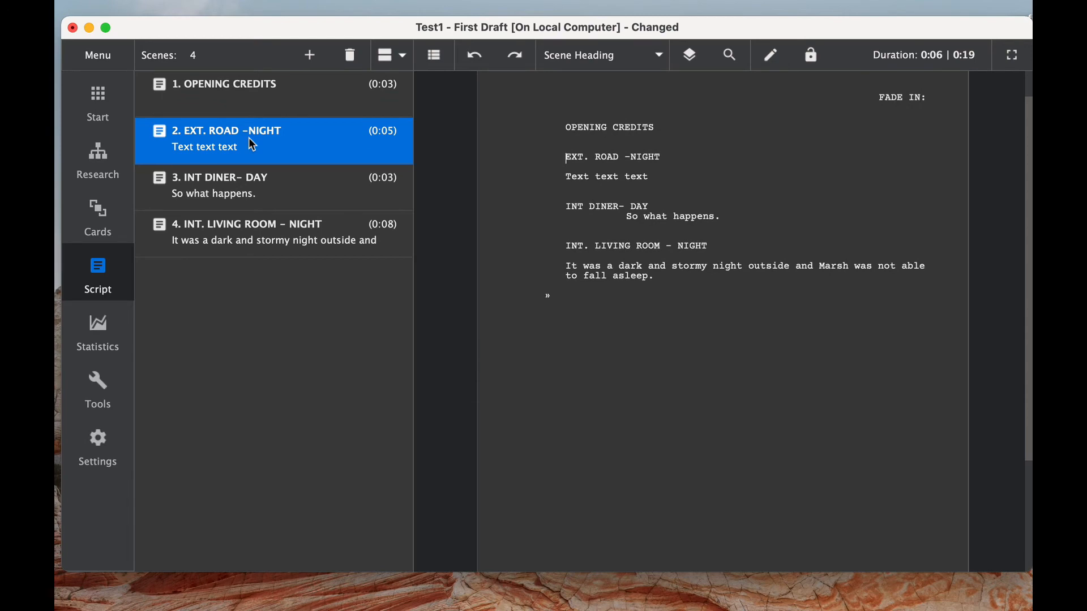
pyautogui.click(220, 187)
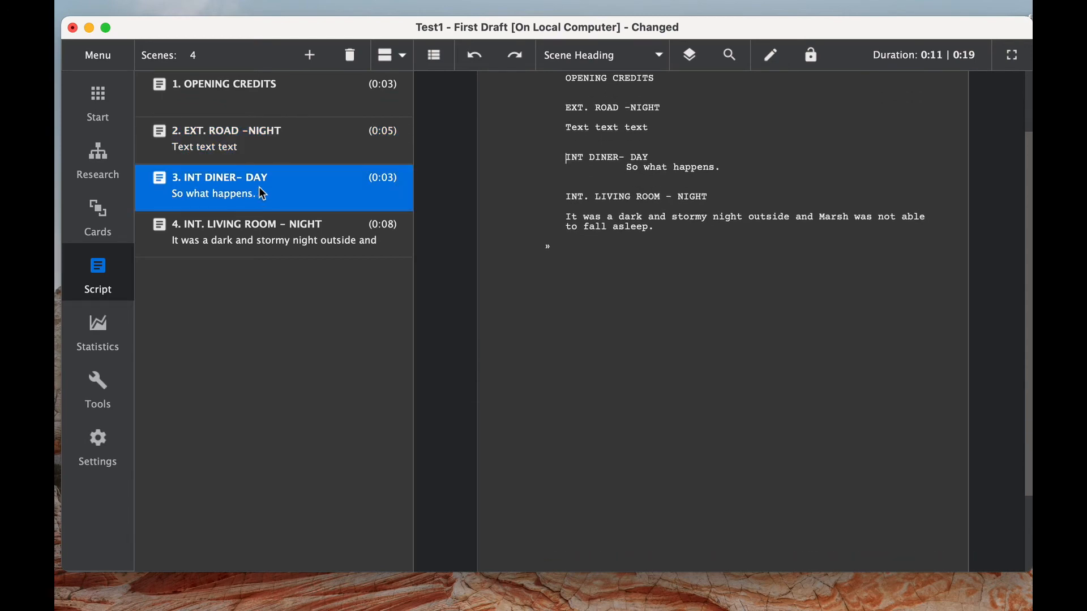
pyautogui.click(261, 232)
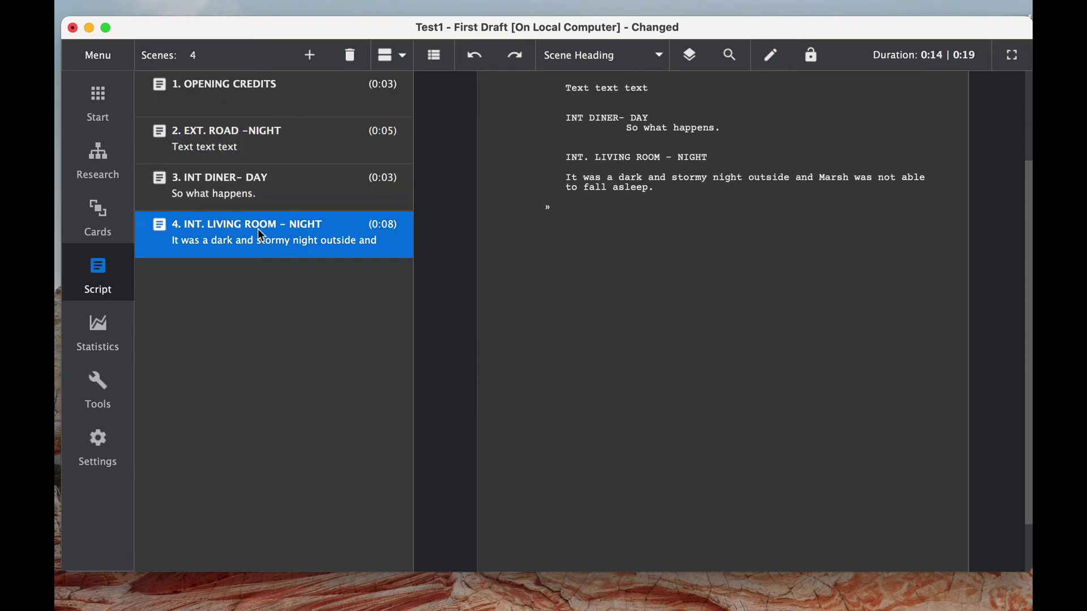